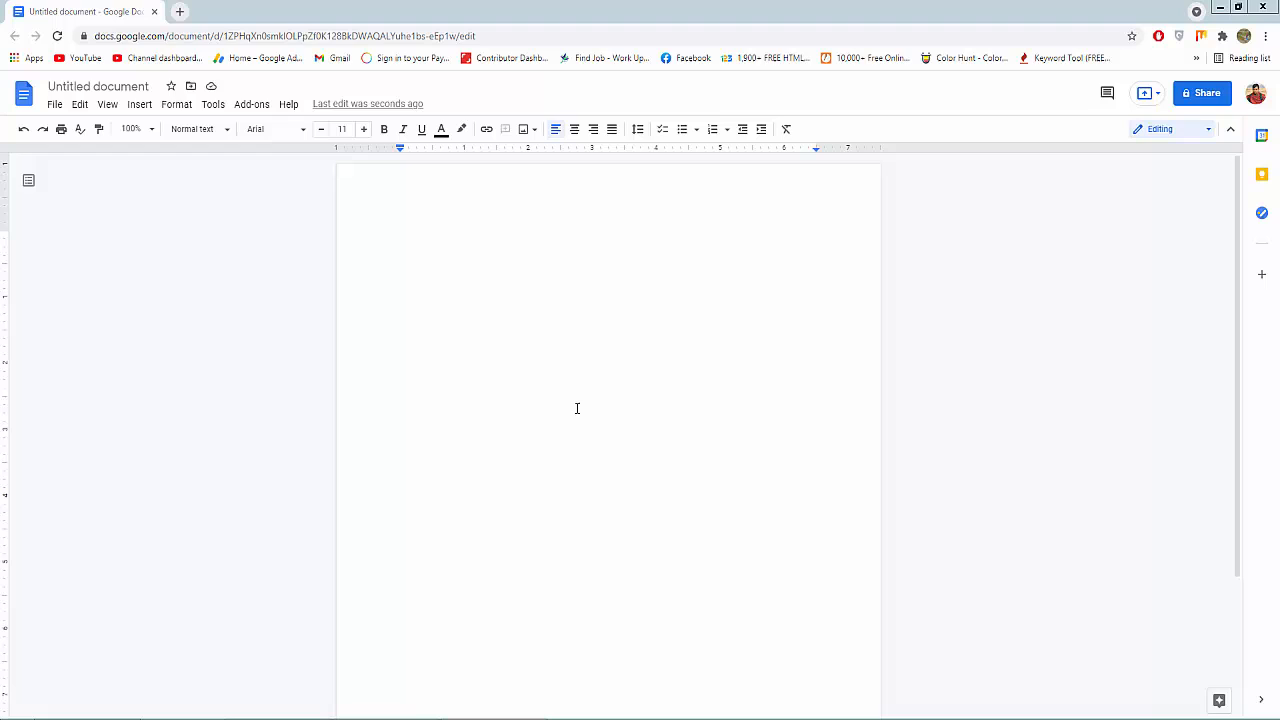
mouse_move(567, 407)
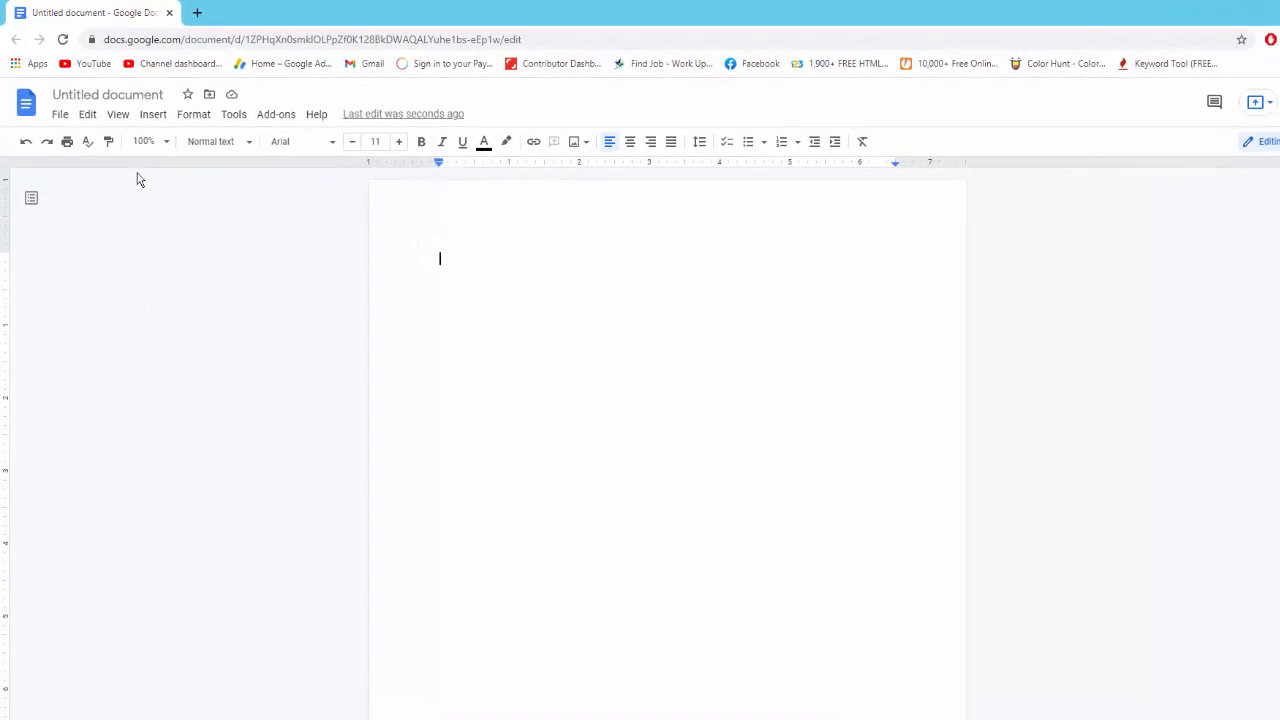
Step: Start a new drawing from the Insert > Drawing menu
left_click(153, 113)
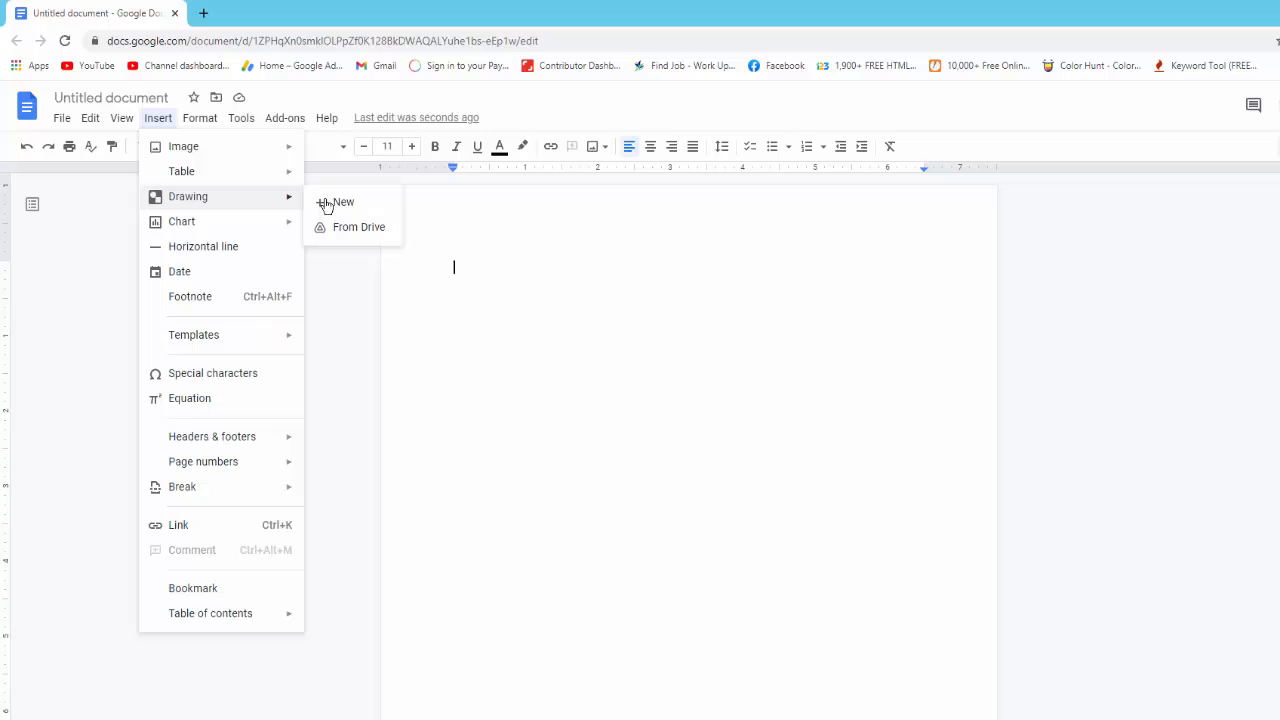
left_click(343, 202)
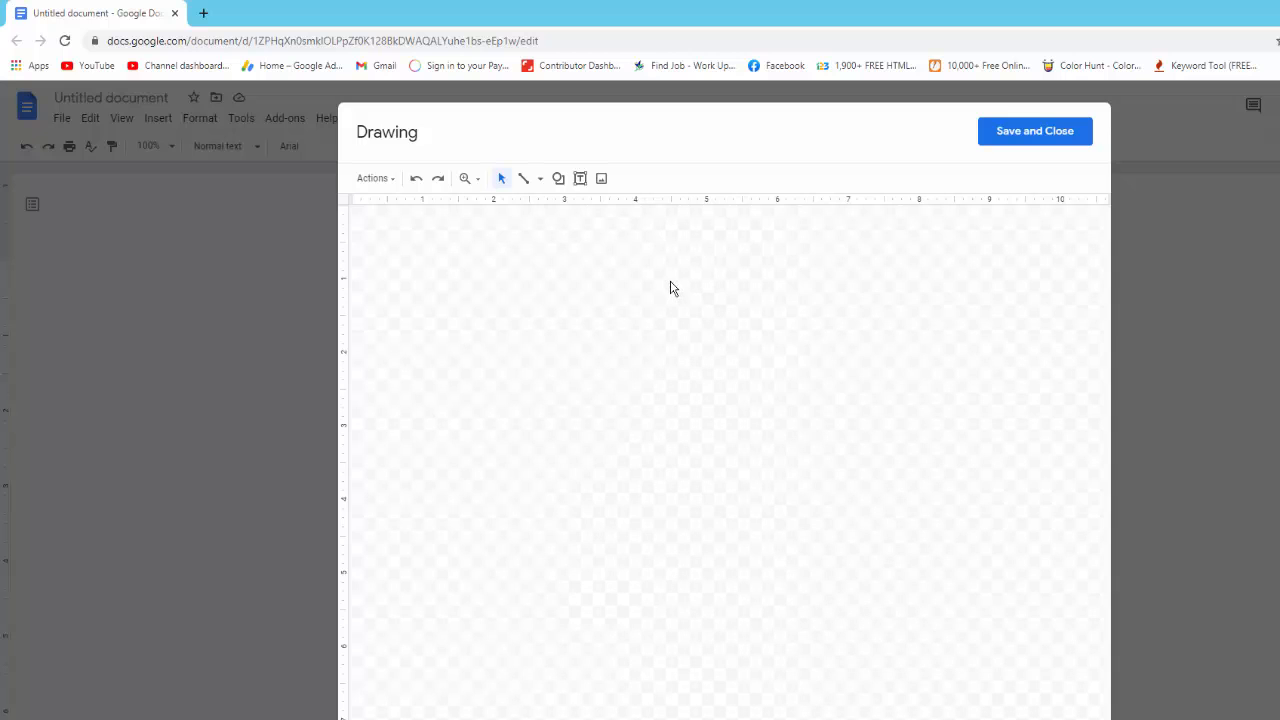
mouse_move(556, 267)
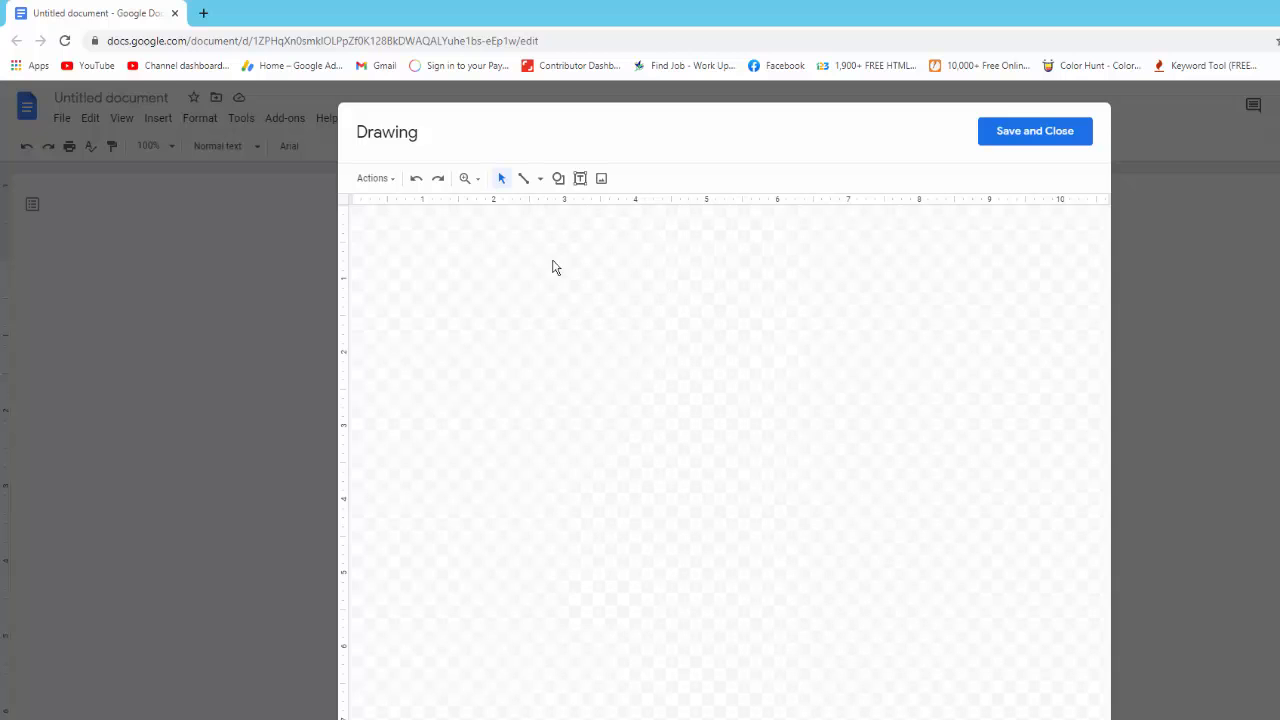
Step: Draw a large light-blue oval in the canvas centre and begin editing its text
left_click(560, 178)
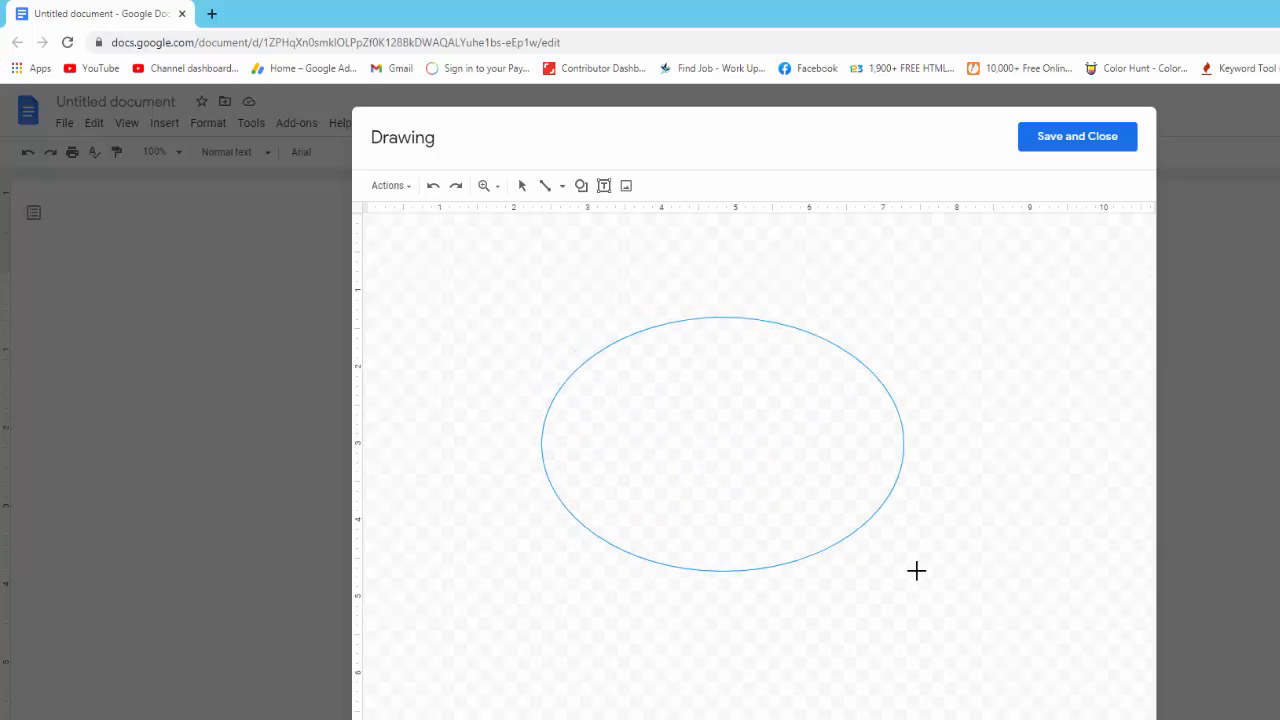
left_click(722, 444)
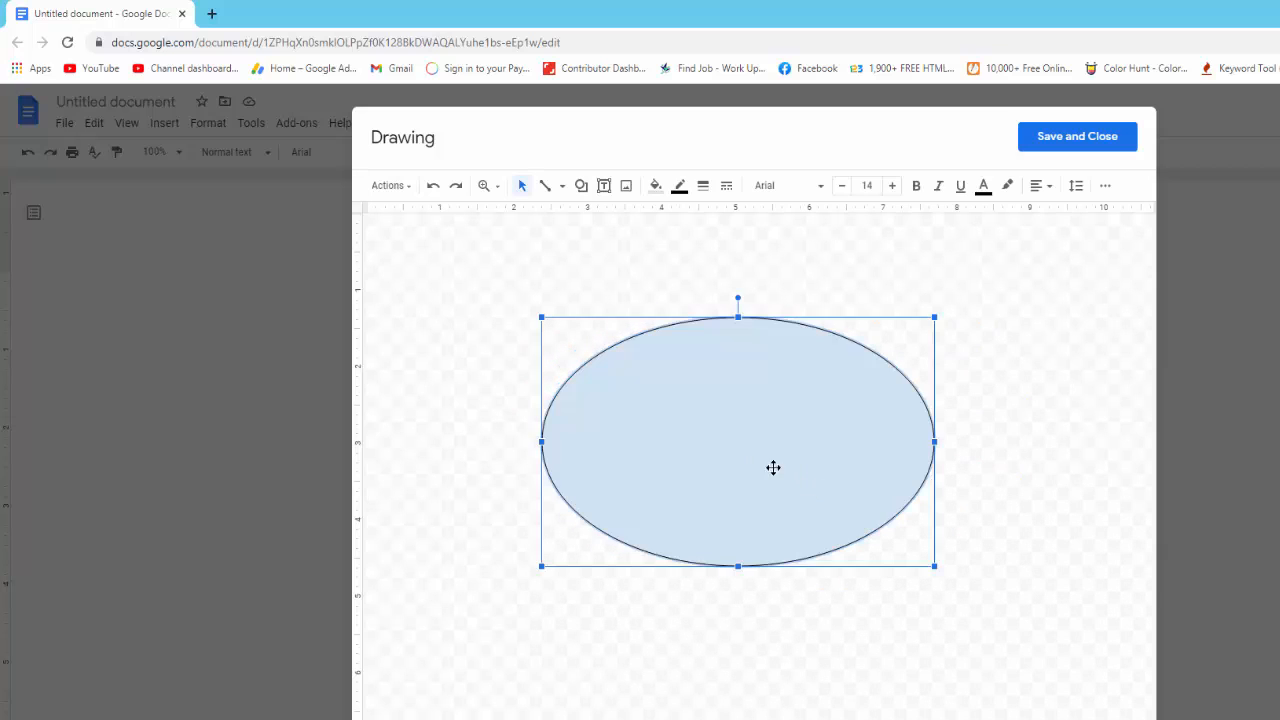
right_click(773, 467)
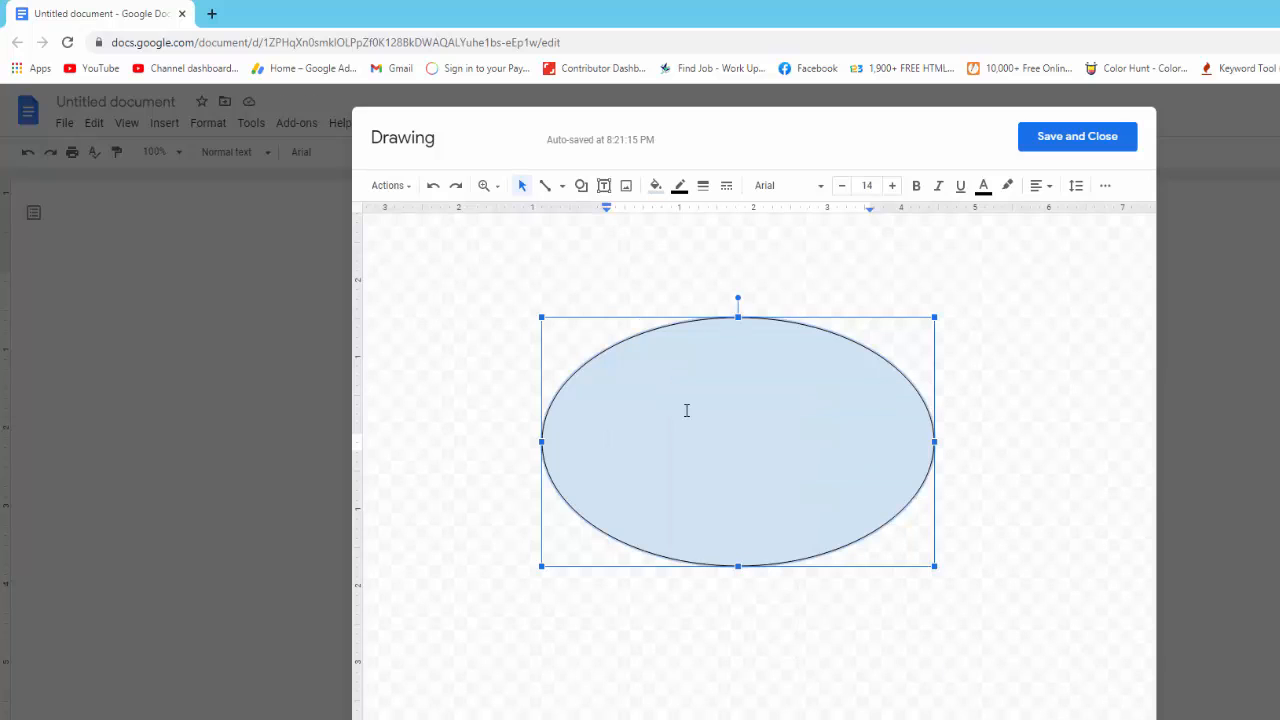
Step: Type 'Transparent Text Box' inside the oval and bring up the alignment options
type("Transparent")
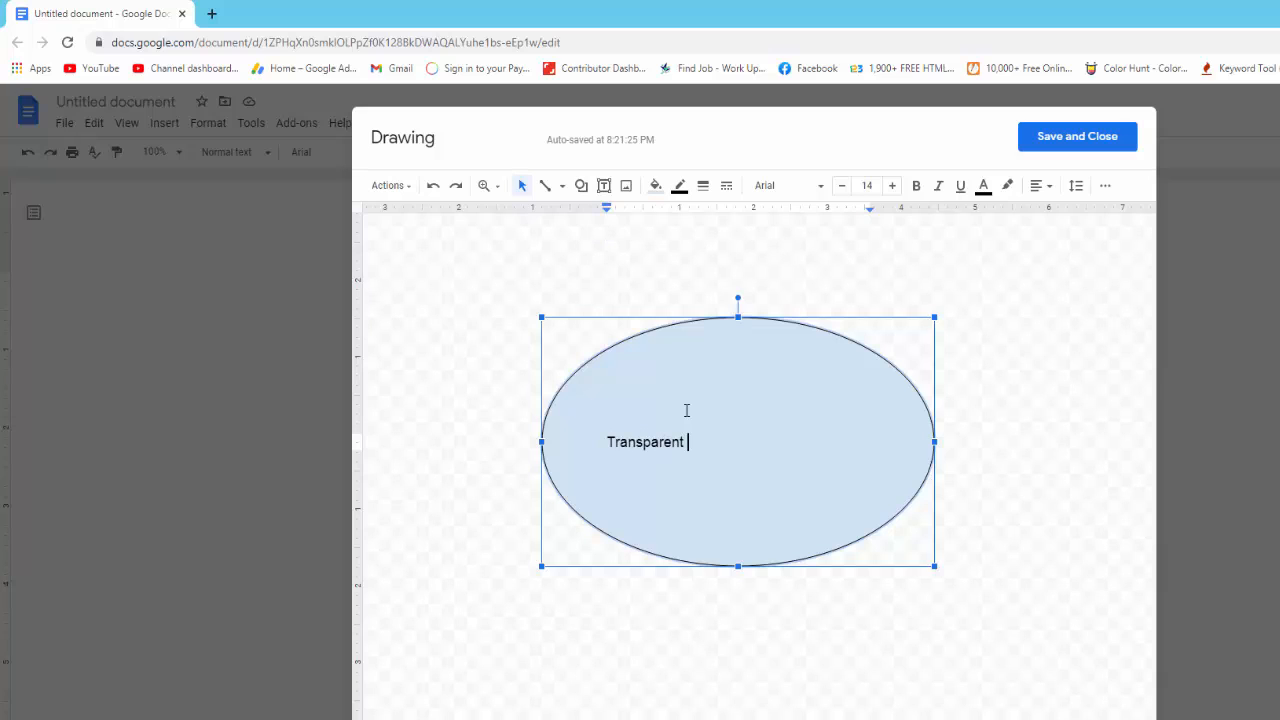
type("Text Box")
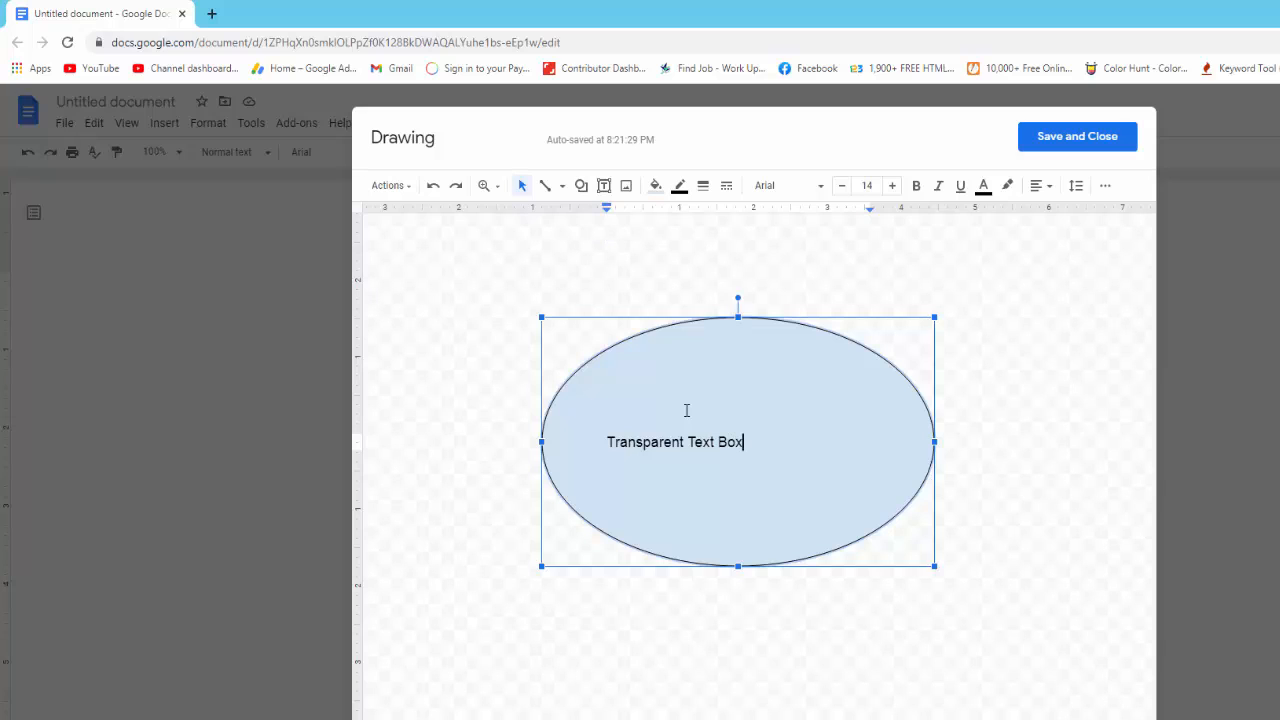
left_click(1040, 185)
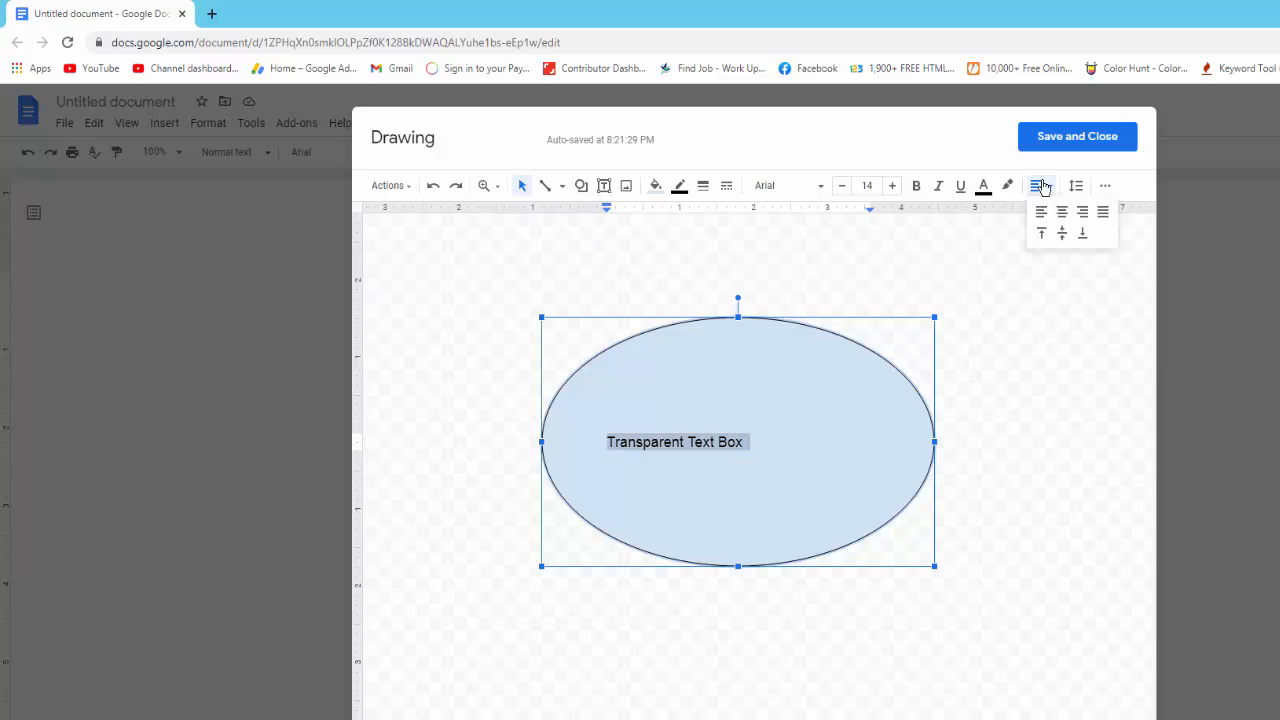
Step: Center the oval's text, make it bold, size 60, then reduce to 45
left_click(891, 186)
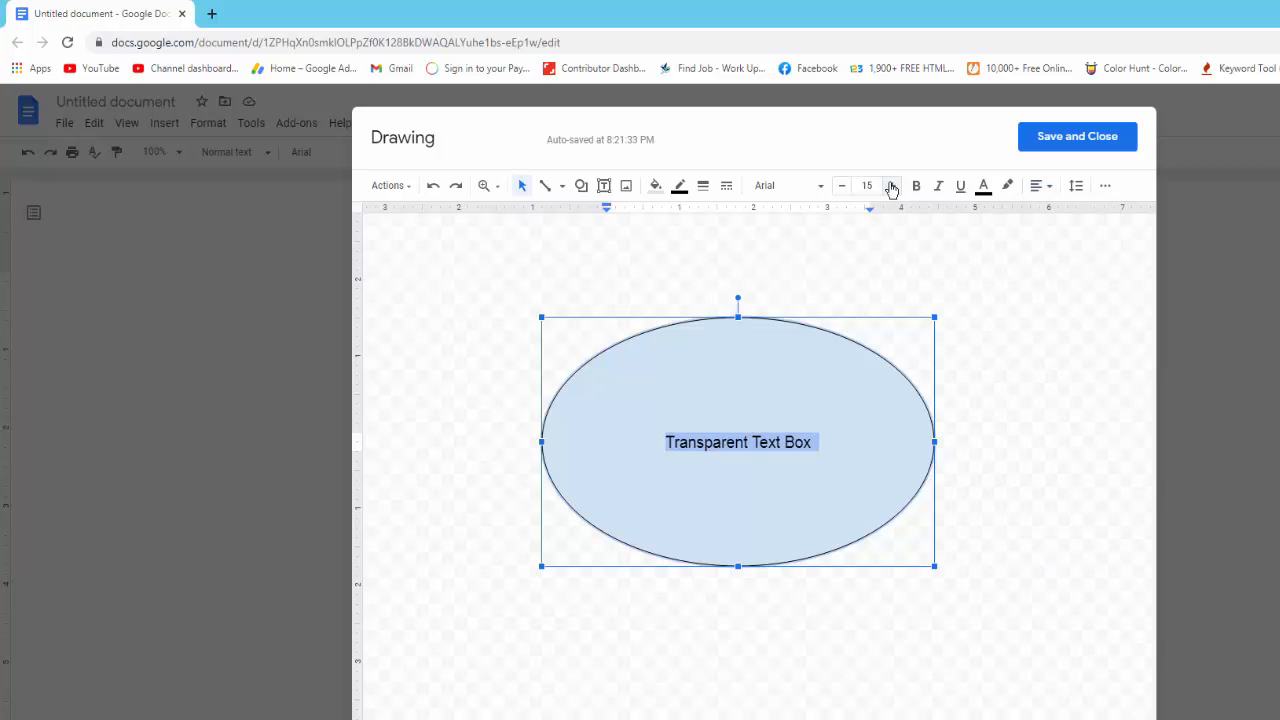
left_click(866, 185)
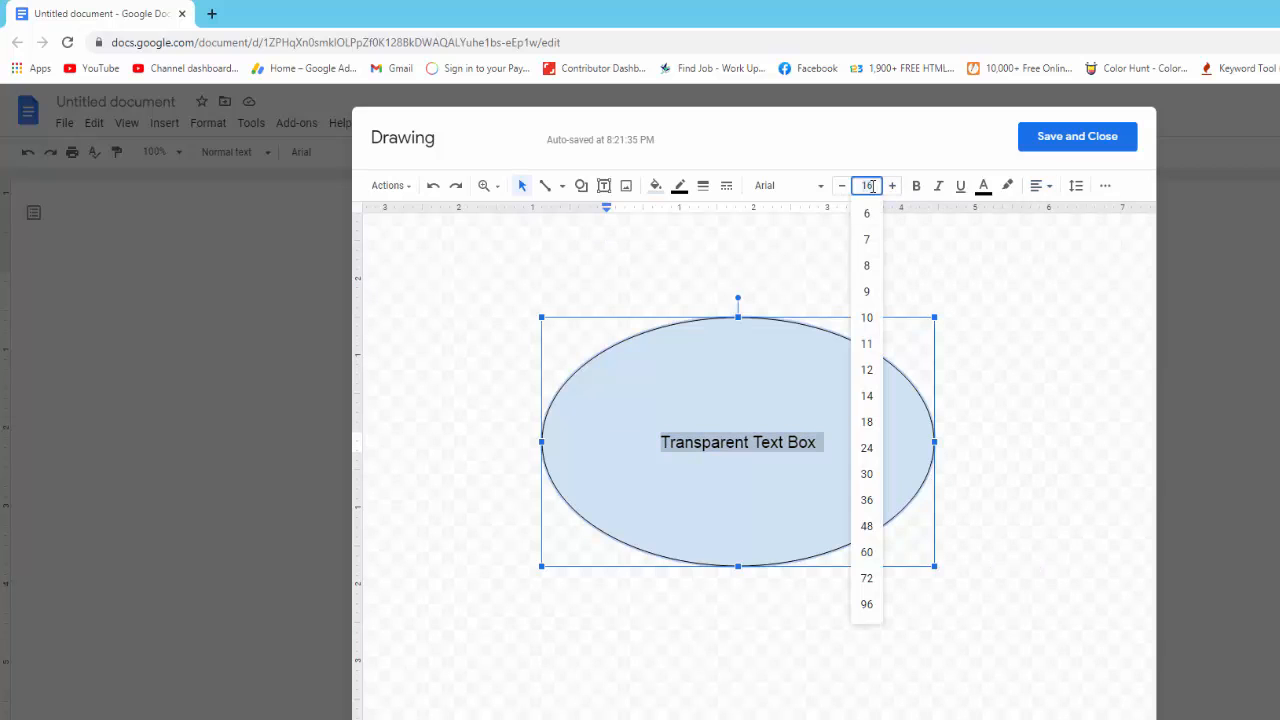
left_click(866, 551)
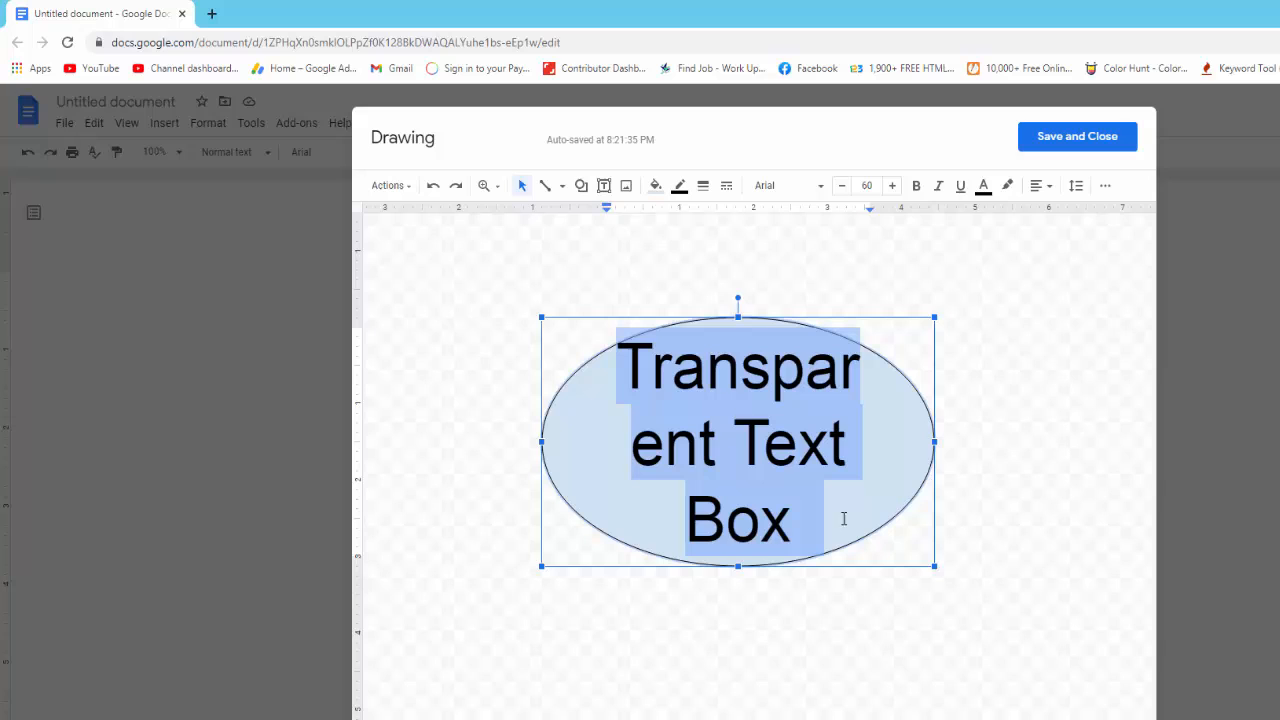
left_click(916, 186)
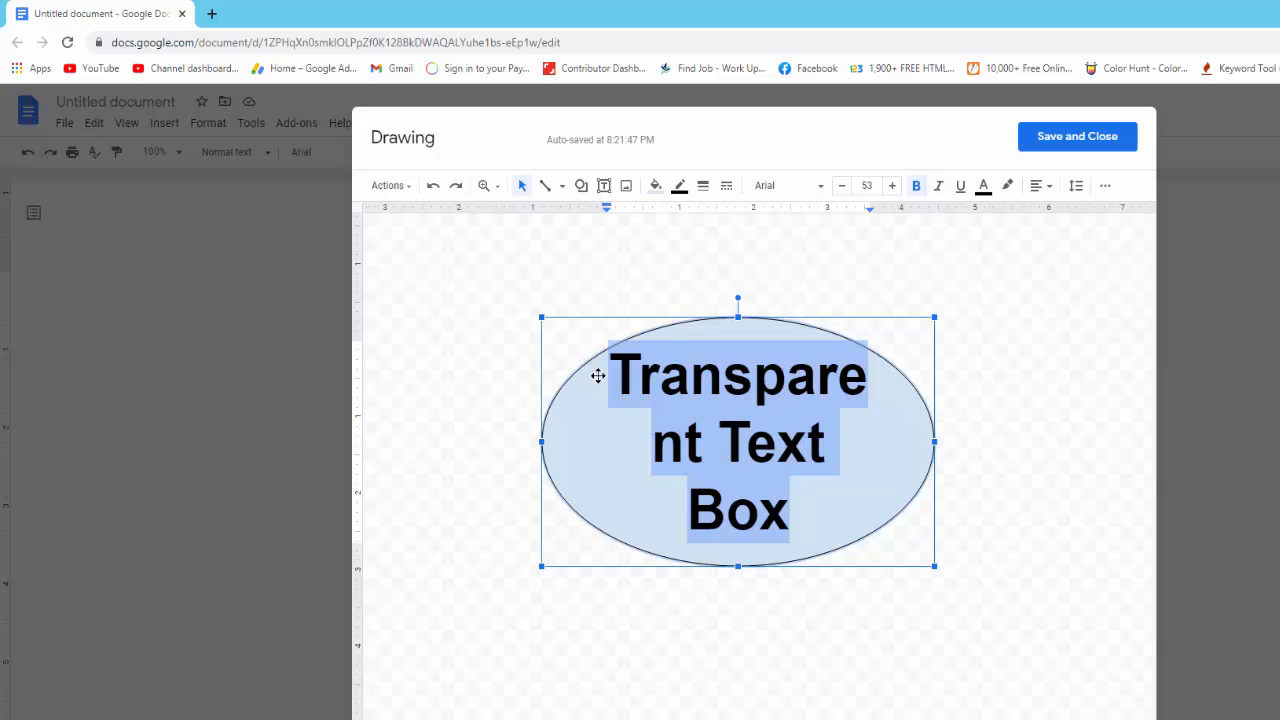
left_click(841, 185)
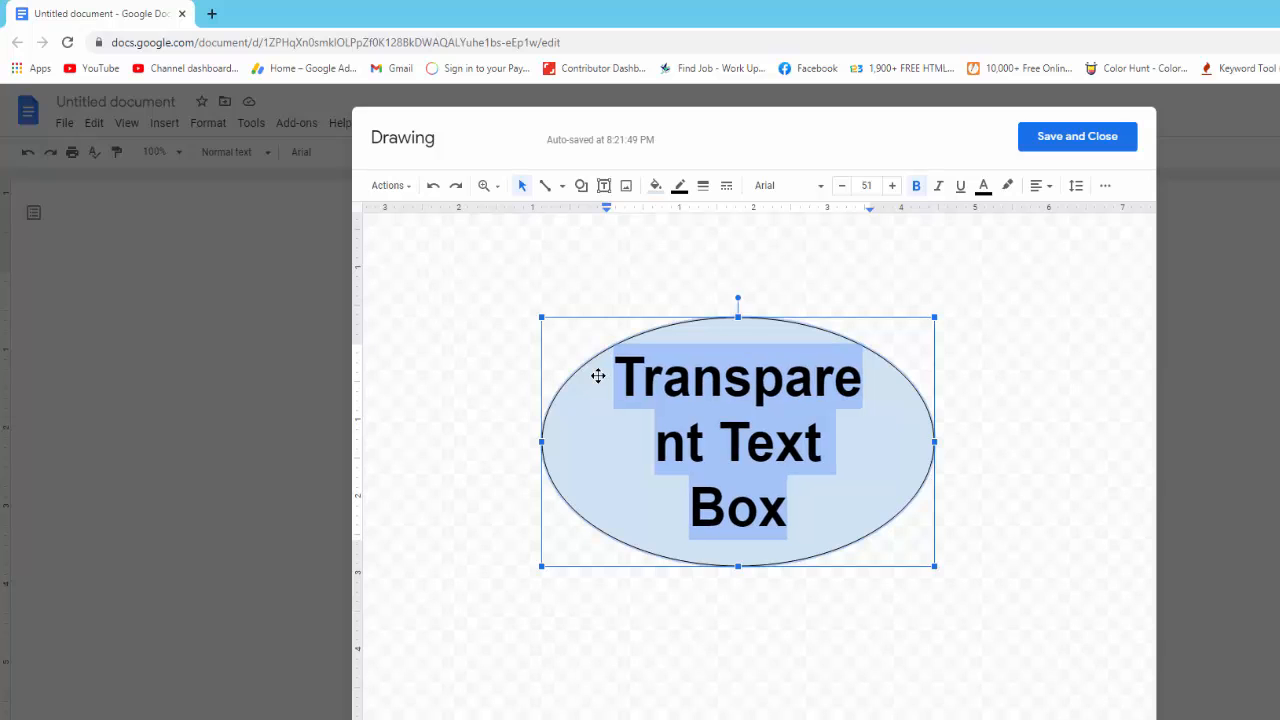
left_click(841, 185)
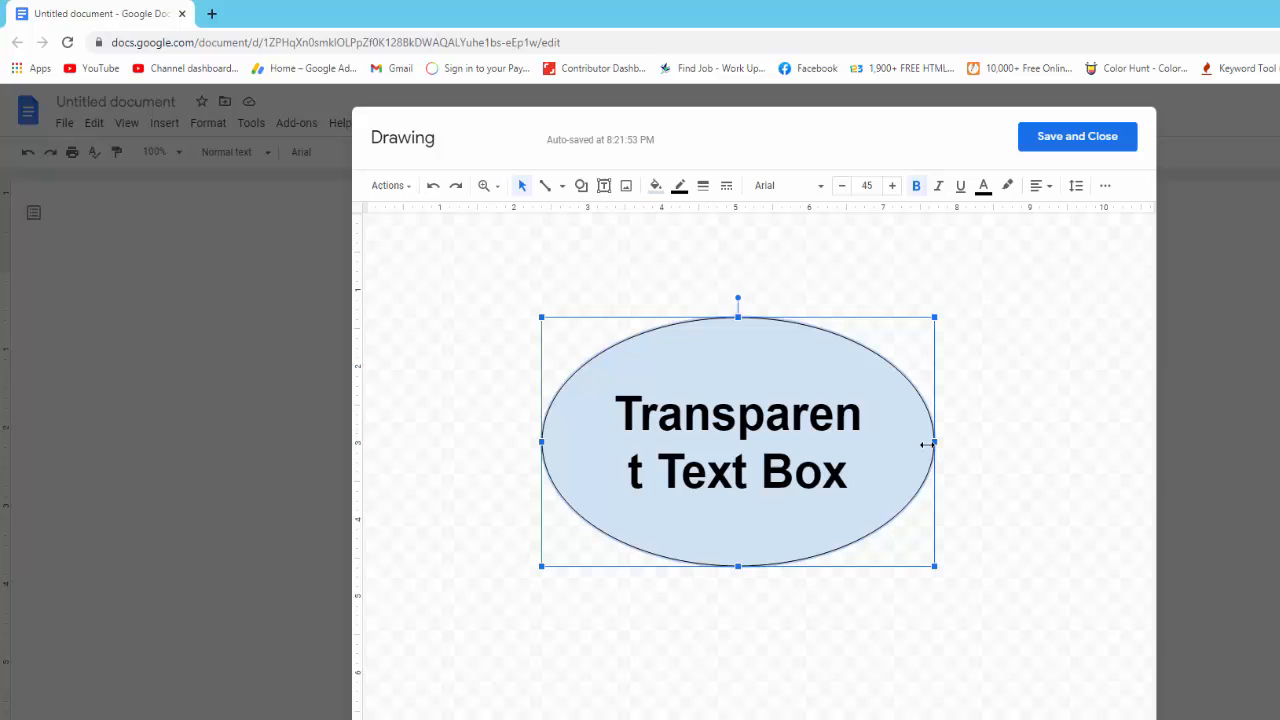
Step: Widen the oval and make it slightly taller so 'Transparent' fits on one line
left_click_drag(933, 443, 912, 444)
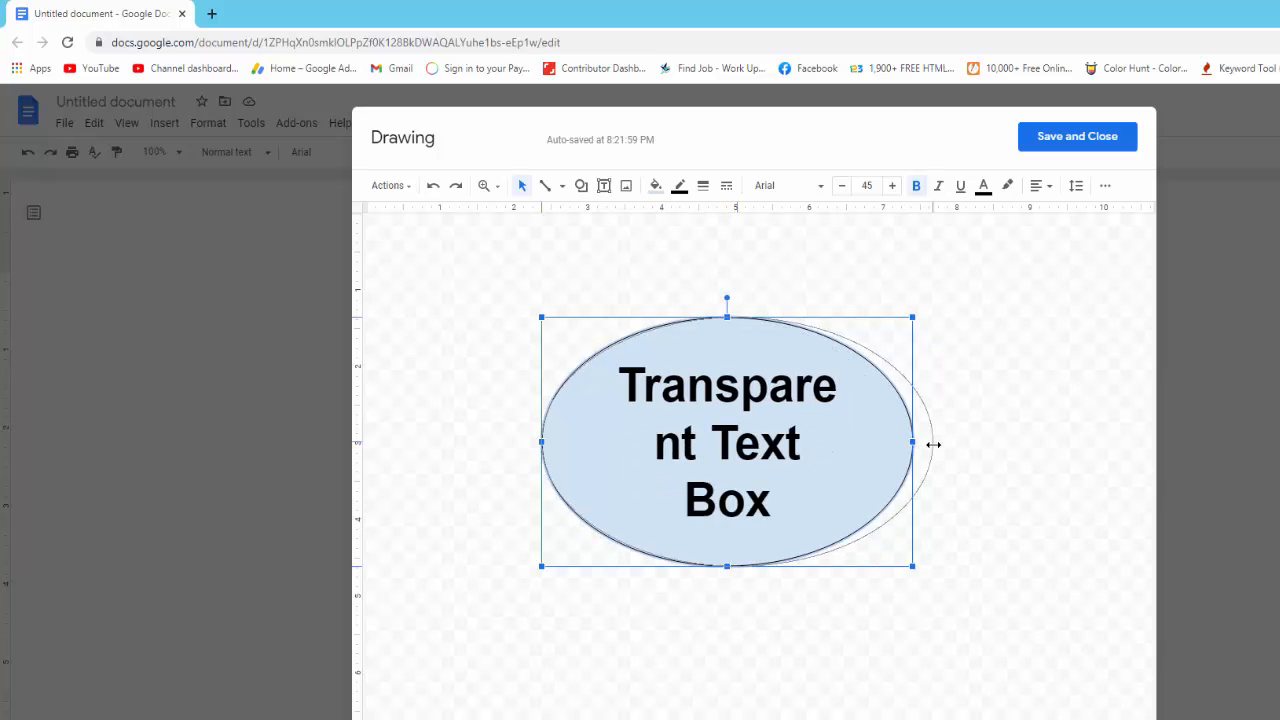
left_click_drag(912, 443, 945, 443)
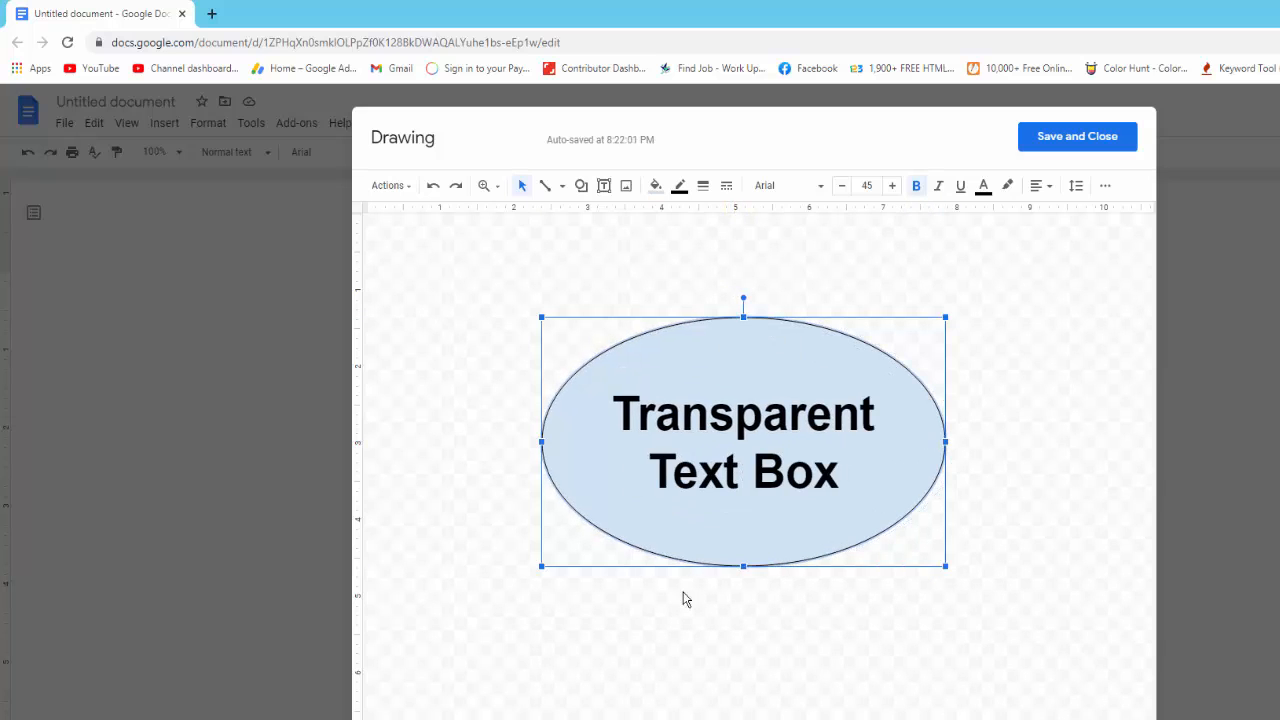
left_click_drag(742, 566, 742, 580)
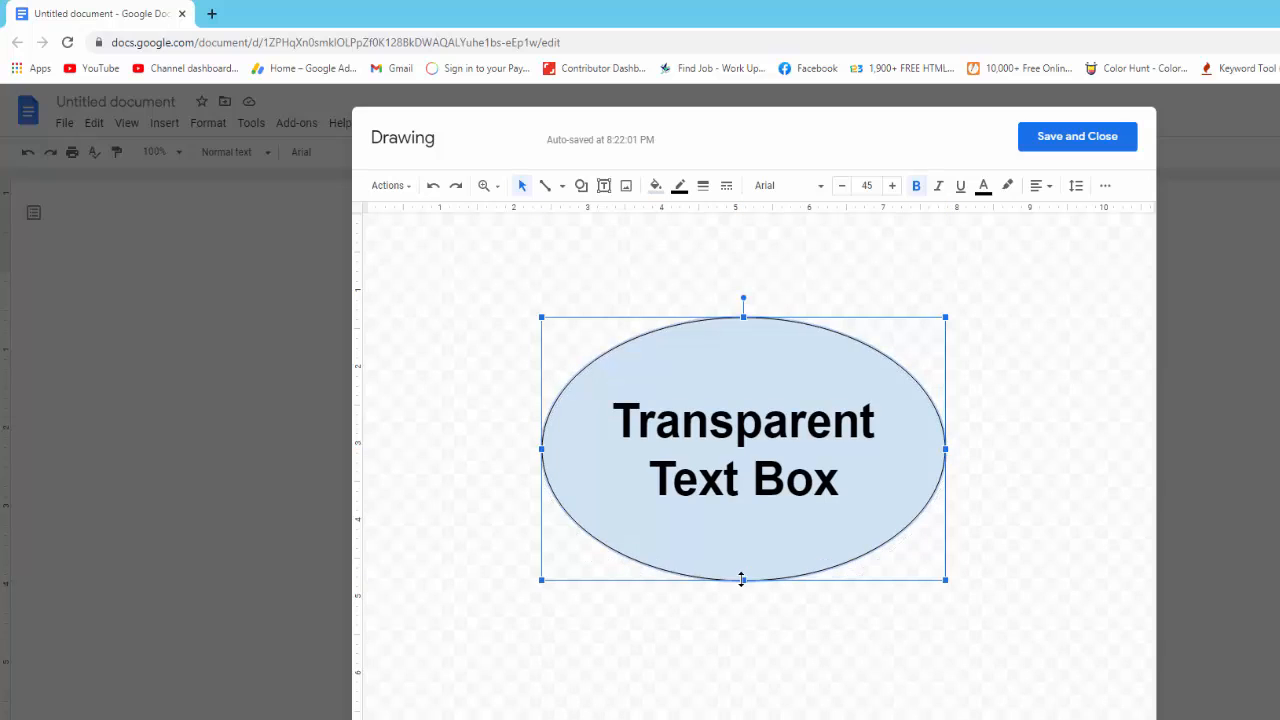
mouse_move(705, 320)
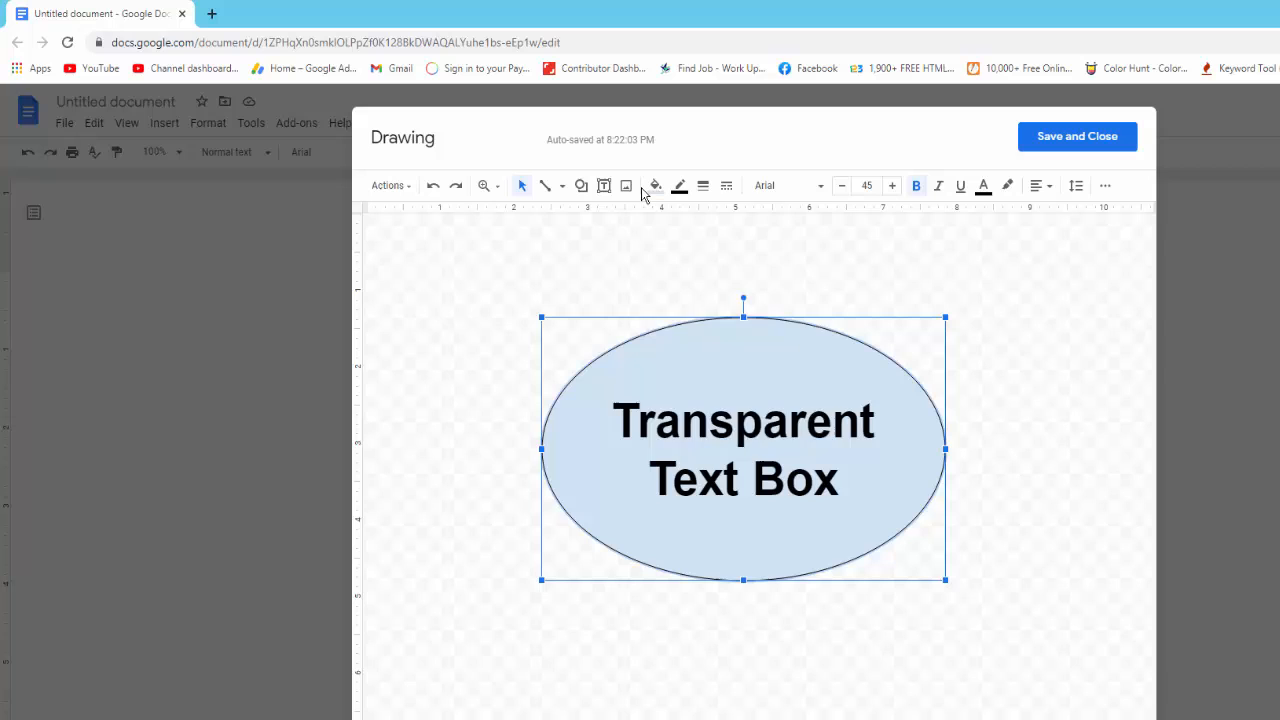
Step: Fill the oval with red, then start a custom fill colour
left_click(655, 185)
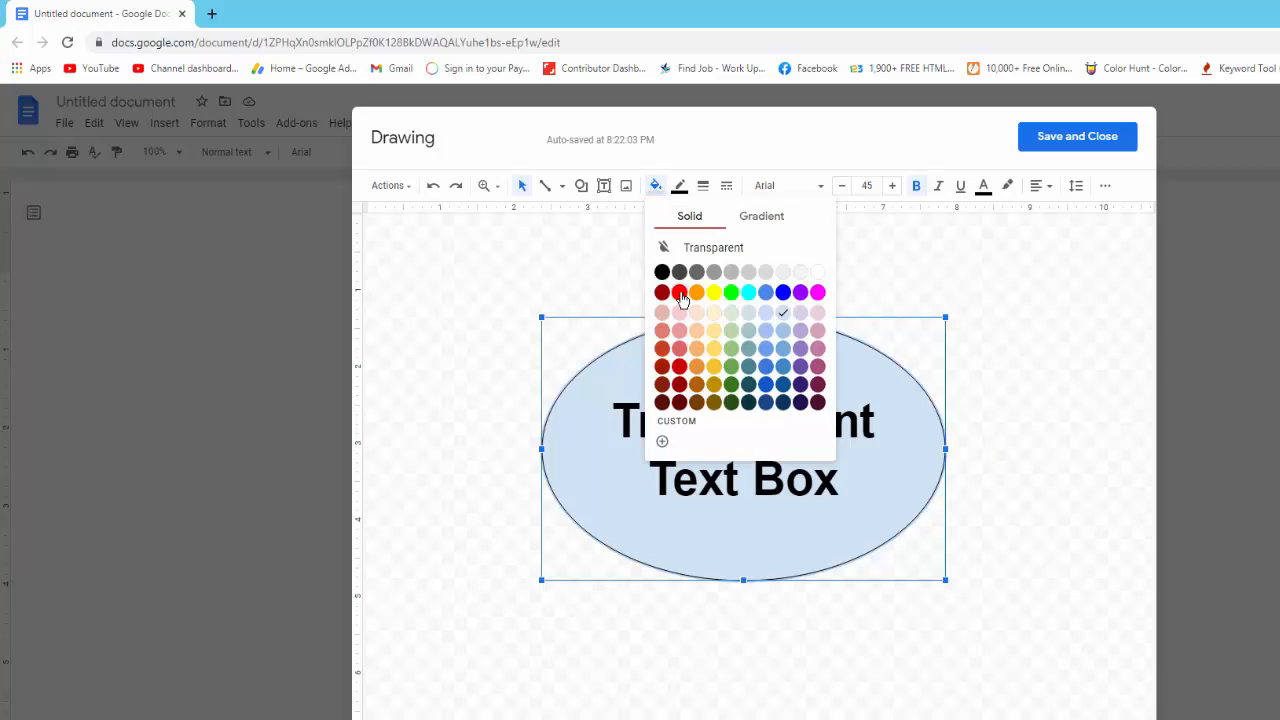
left_click(662, 292)
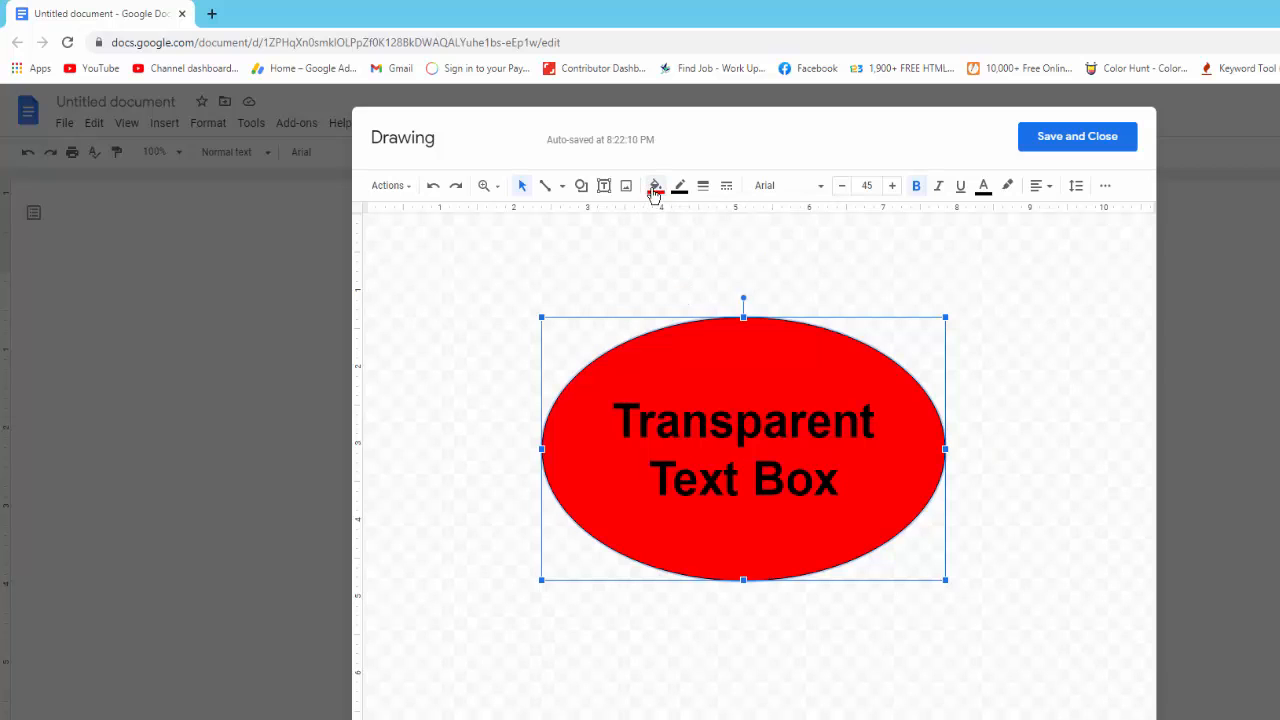
left_click(656, 185)
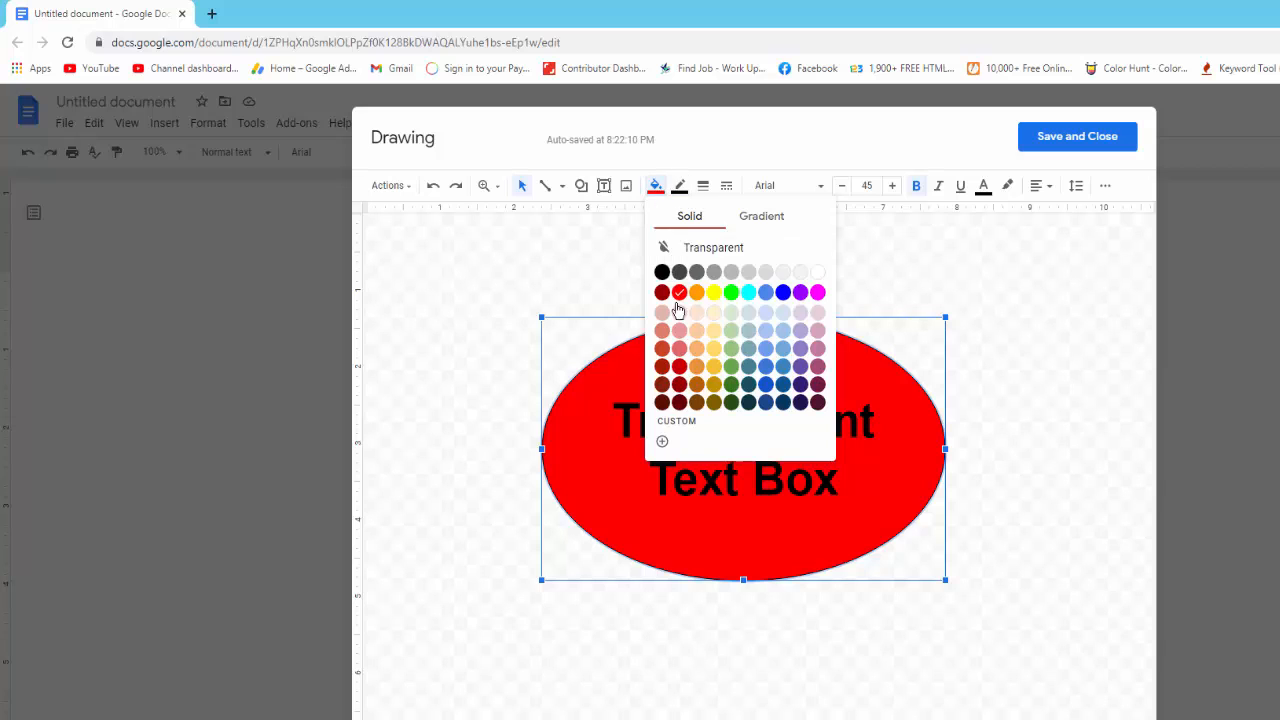
left_click(661, 441)
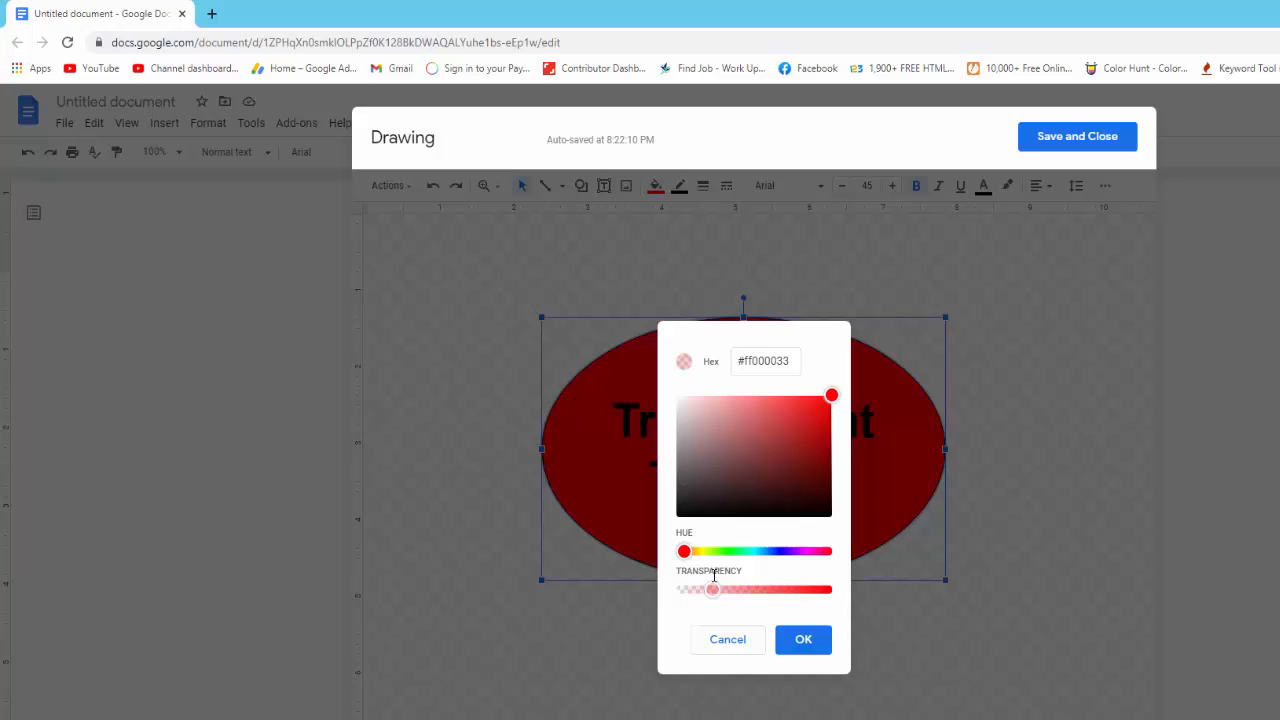
Step: Lower the red fill's Transparency slider to a see-through pink and confirm
left_click_drag(712, 589, 724, 589)
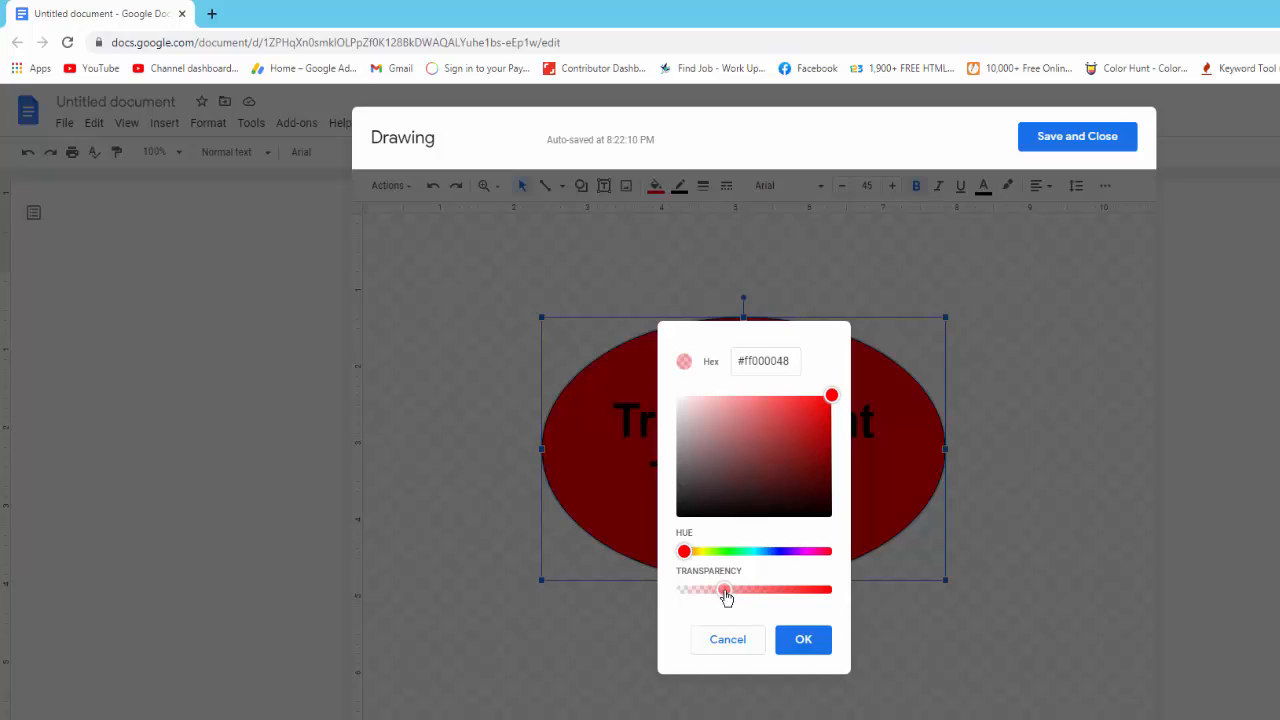
left_click_drag(724, 589, 728, 589)
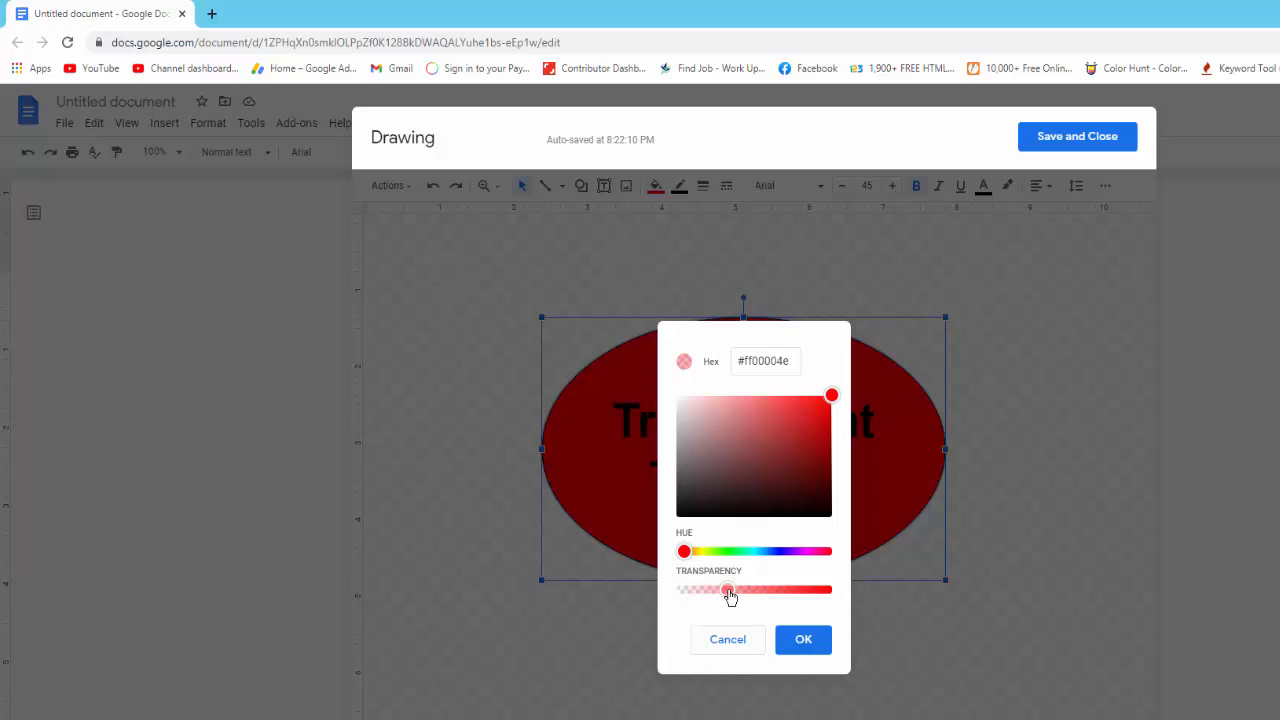
left_click(803, 639)
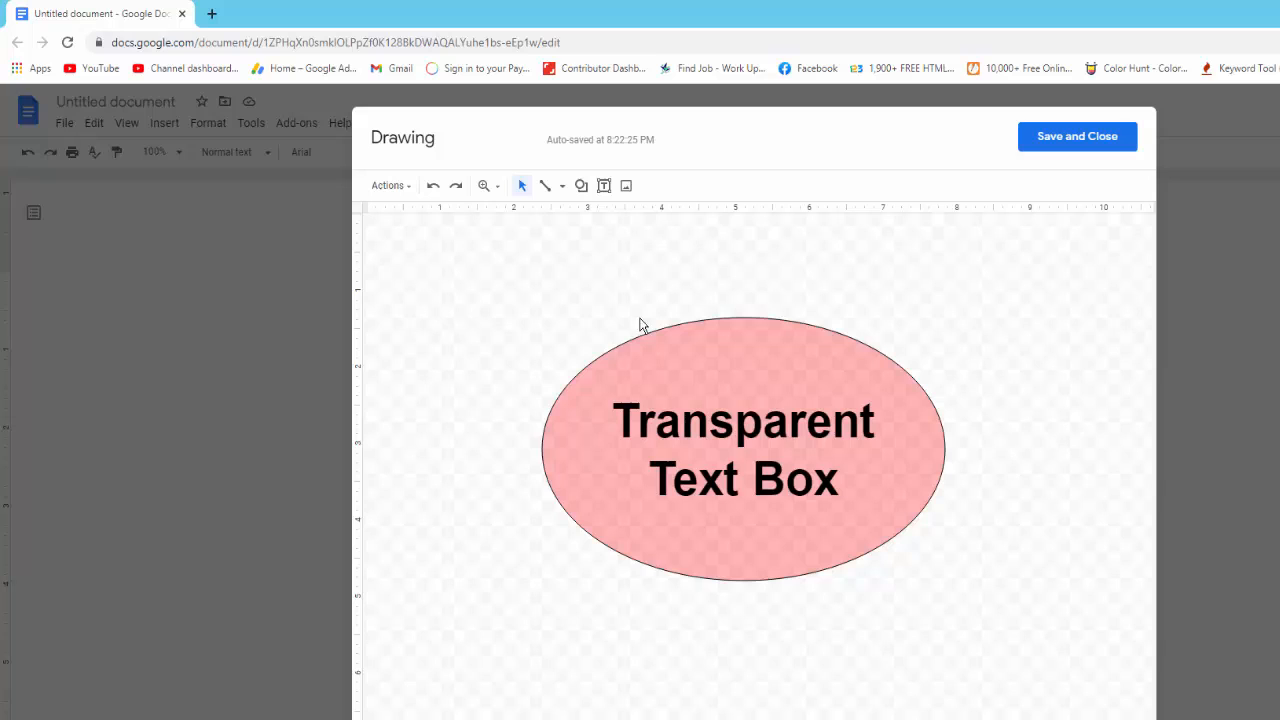
Step: Upload the autumn field JPEG from the Desktop into the drawing
left_click(743, 447)
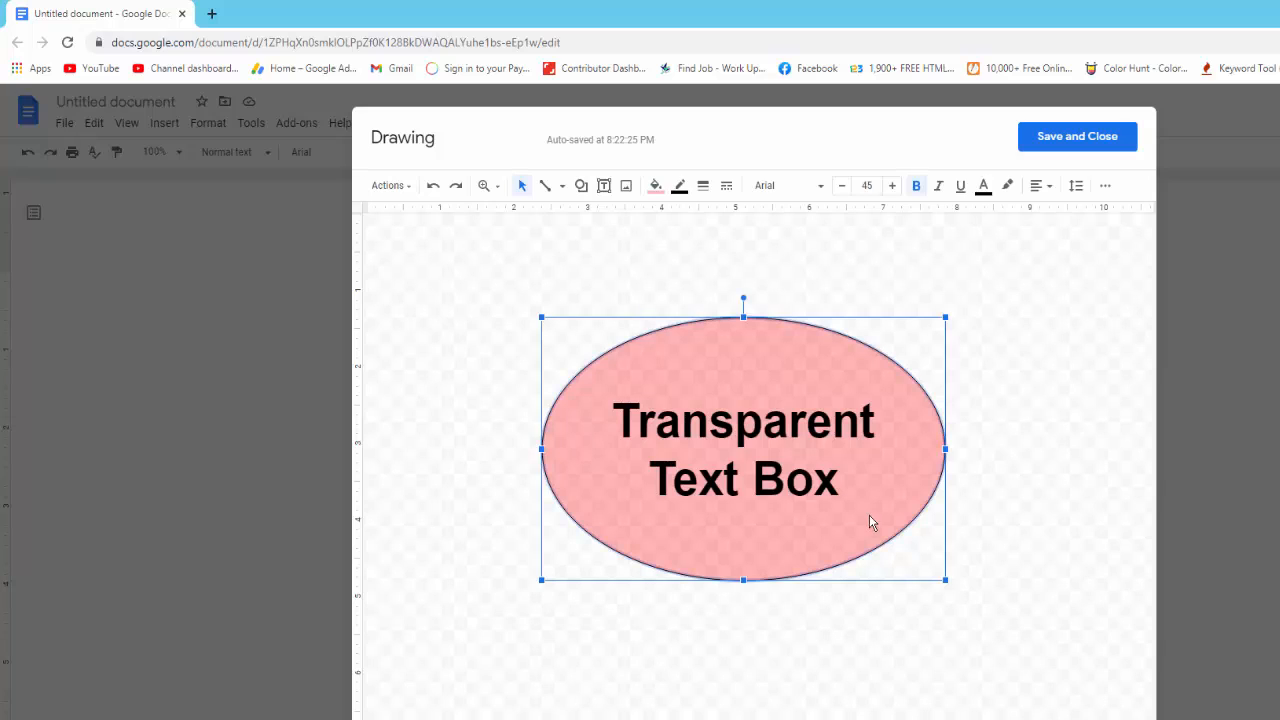
mouse_move(813, 639)
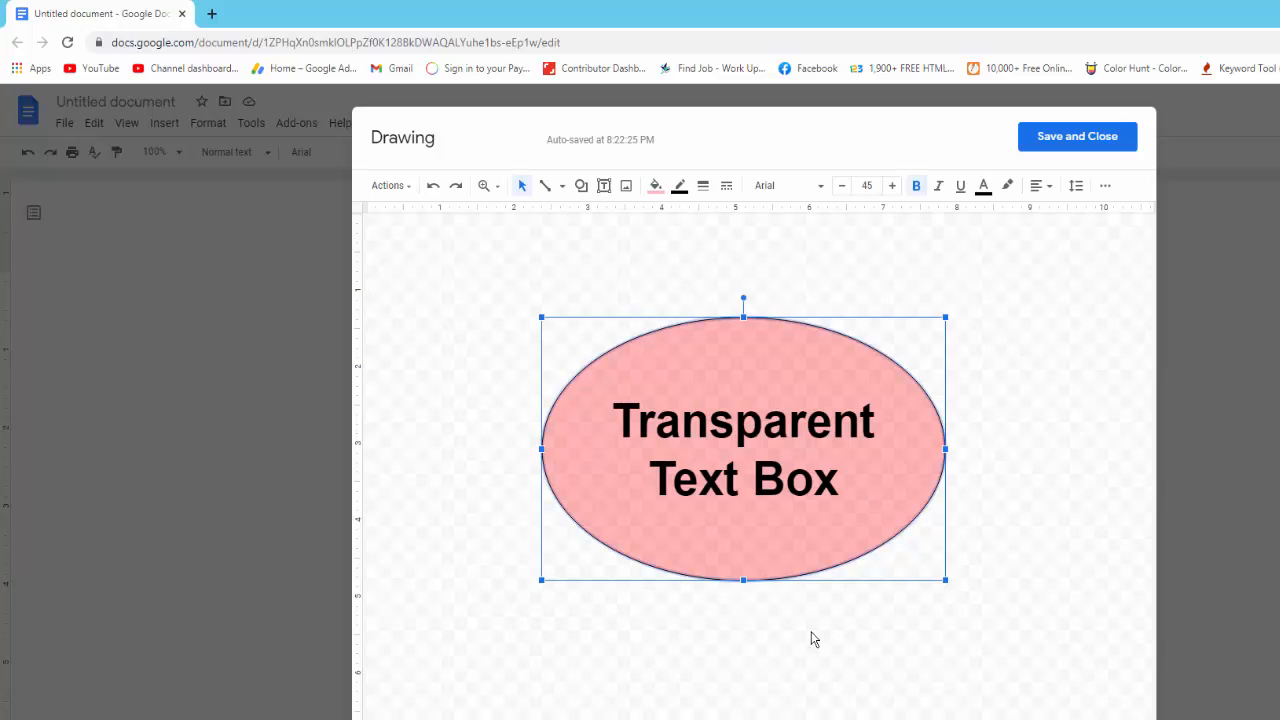
mouse_move(590, 272)
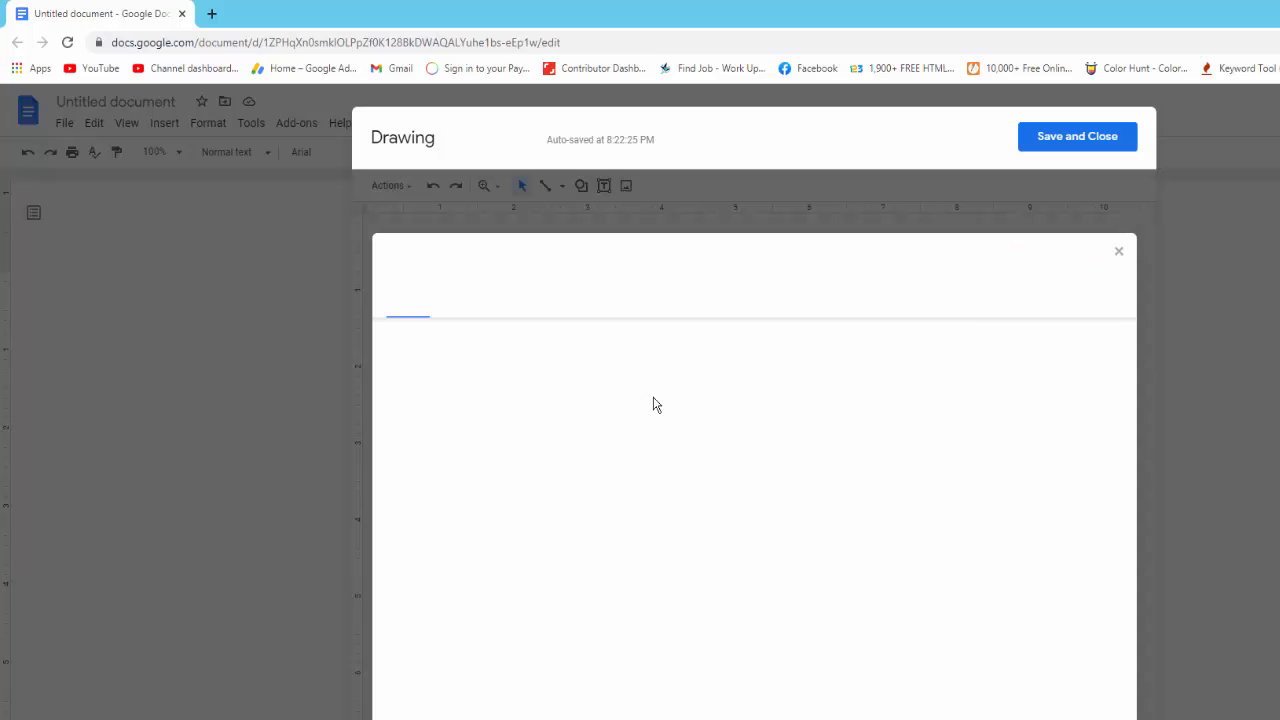
left_click(754, 539)
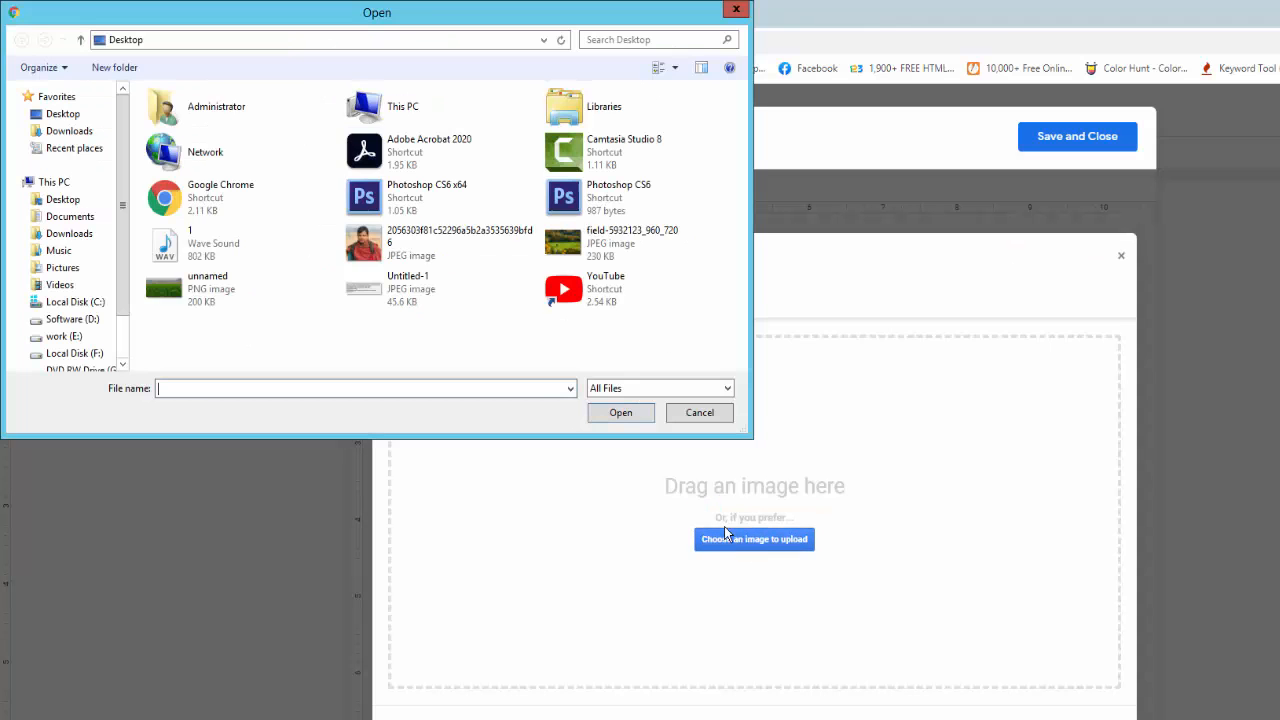
left_click(620, 412)
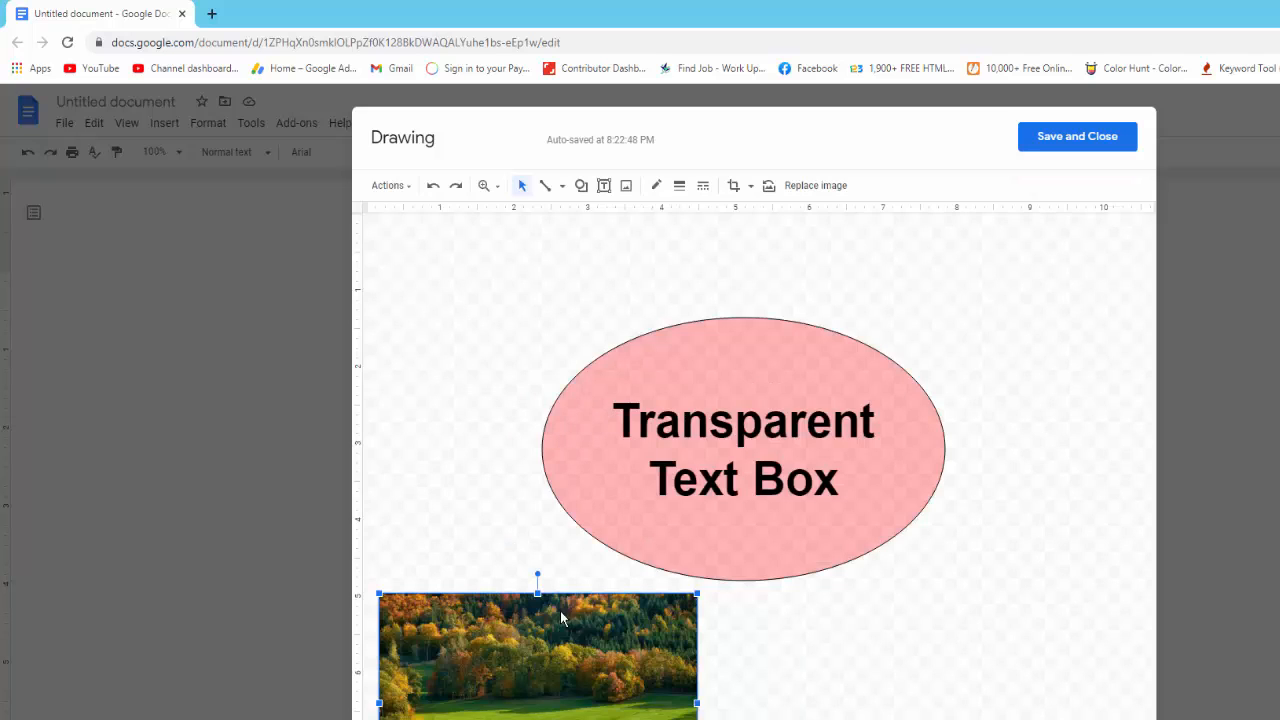
Step: Enlarge the landscape photo by its corner and open its stacking-order menu
left_click_drag(537, 650, 571, 390)
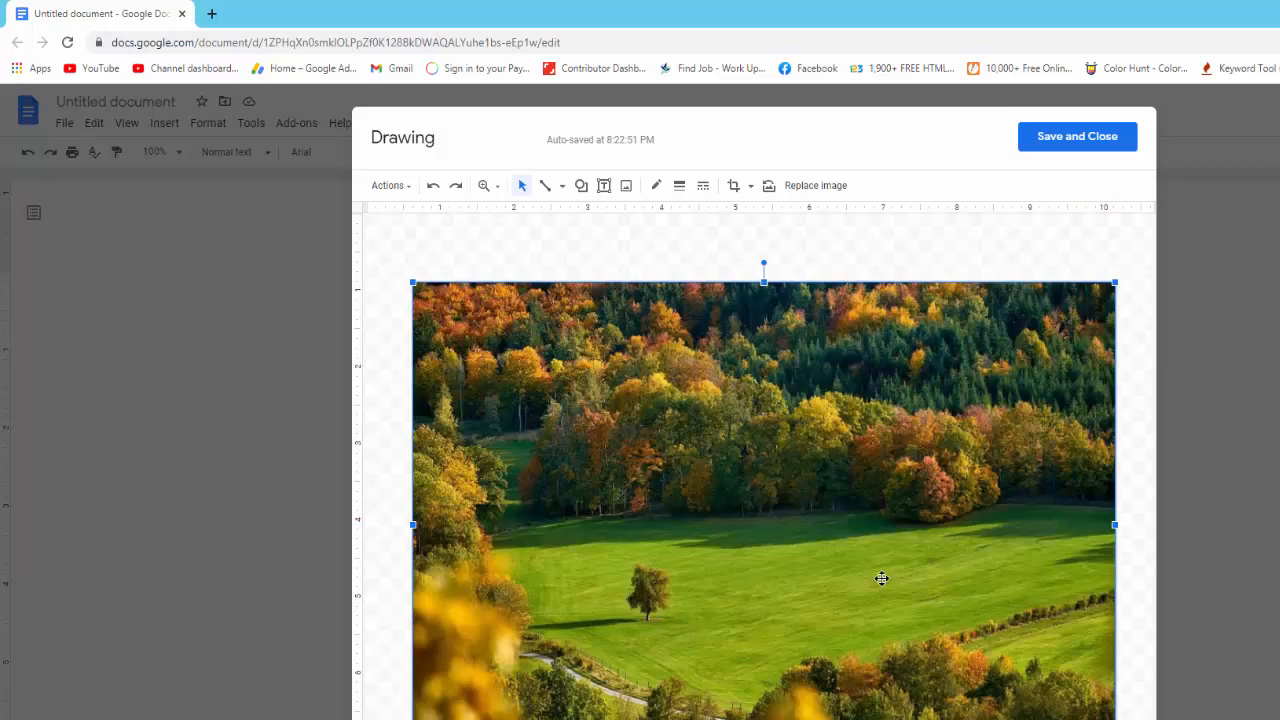
right_click(881, 579)
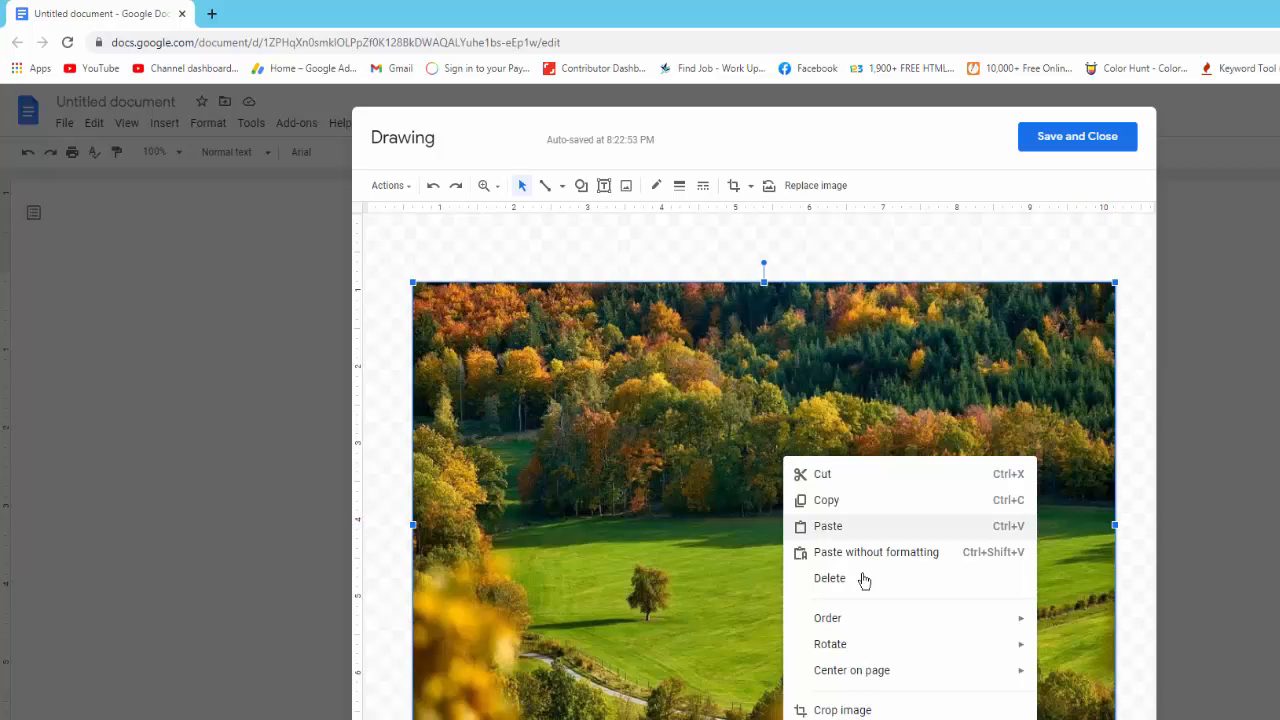
mouse_move(827, 617)
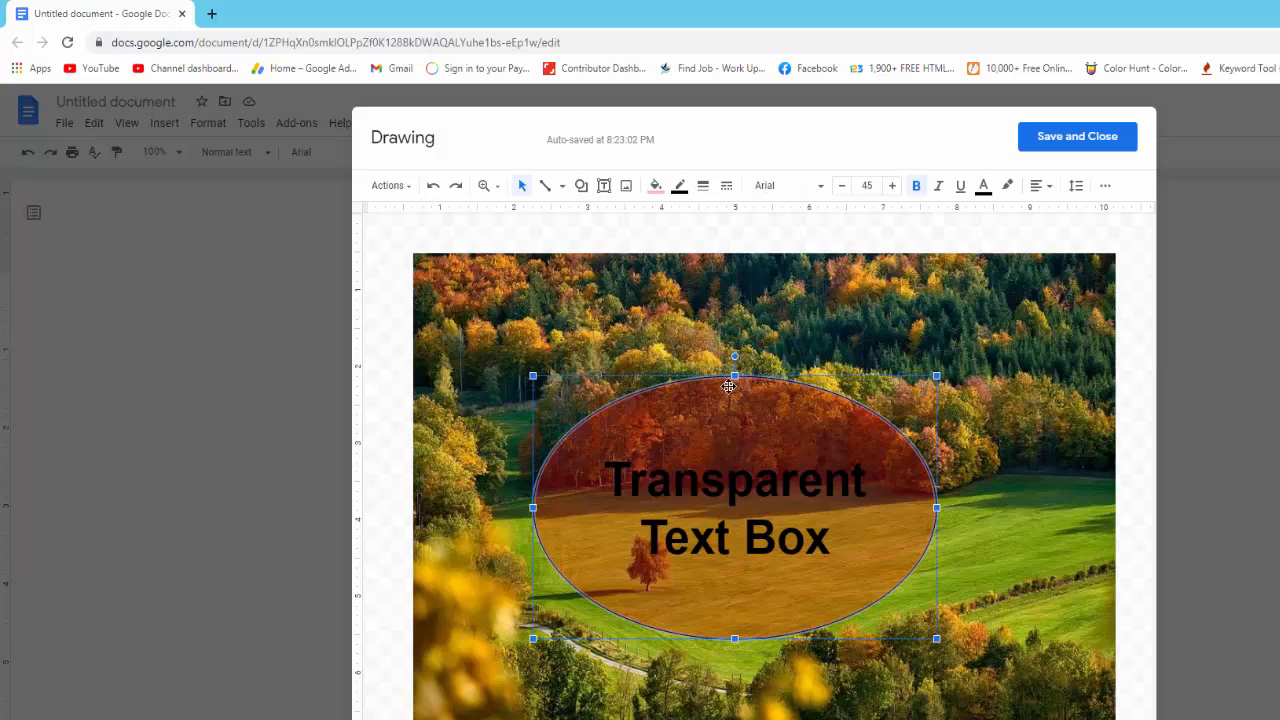
Step: Nudge the oval over the photo and give it a translucent magenta fill
left_click_drag(728, 387, 740, 557)
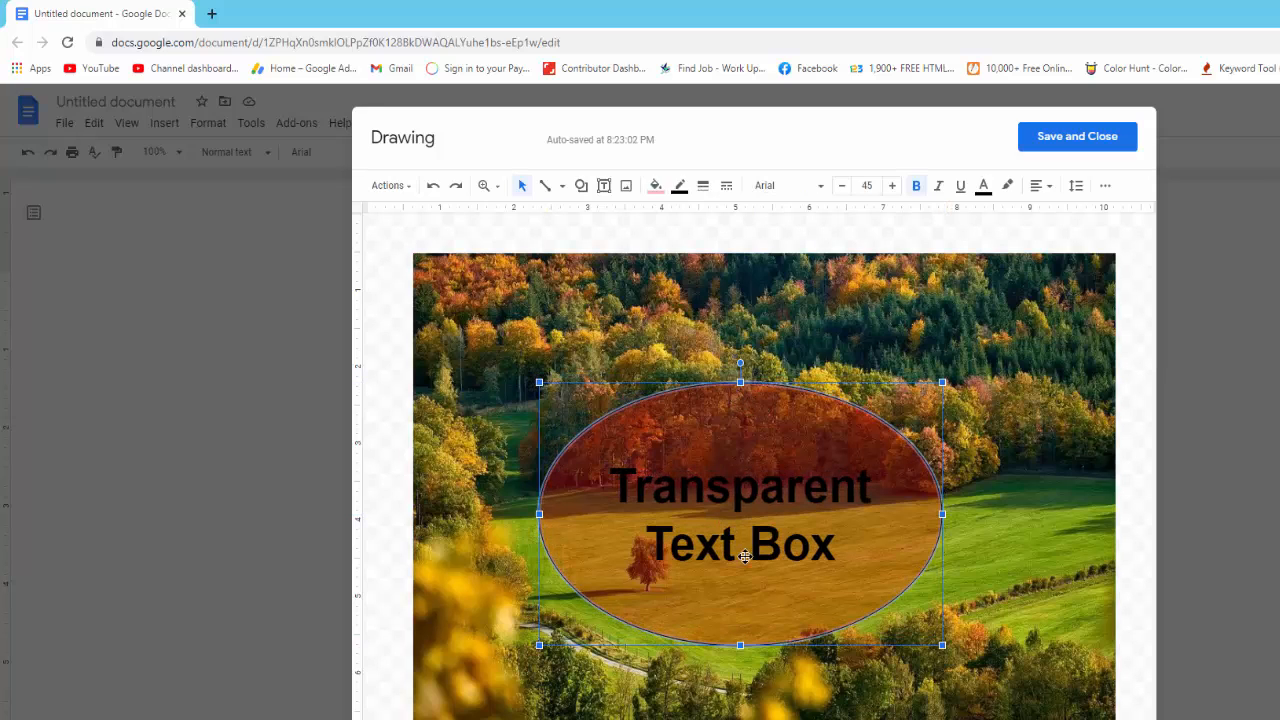
left_click(655, 185)
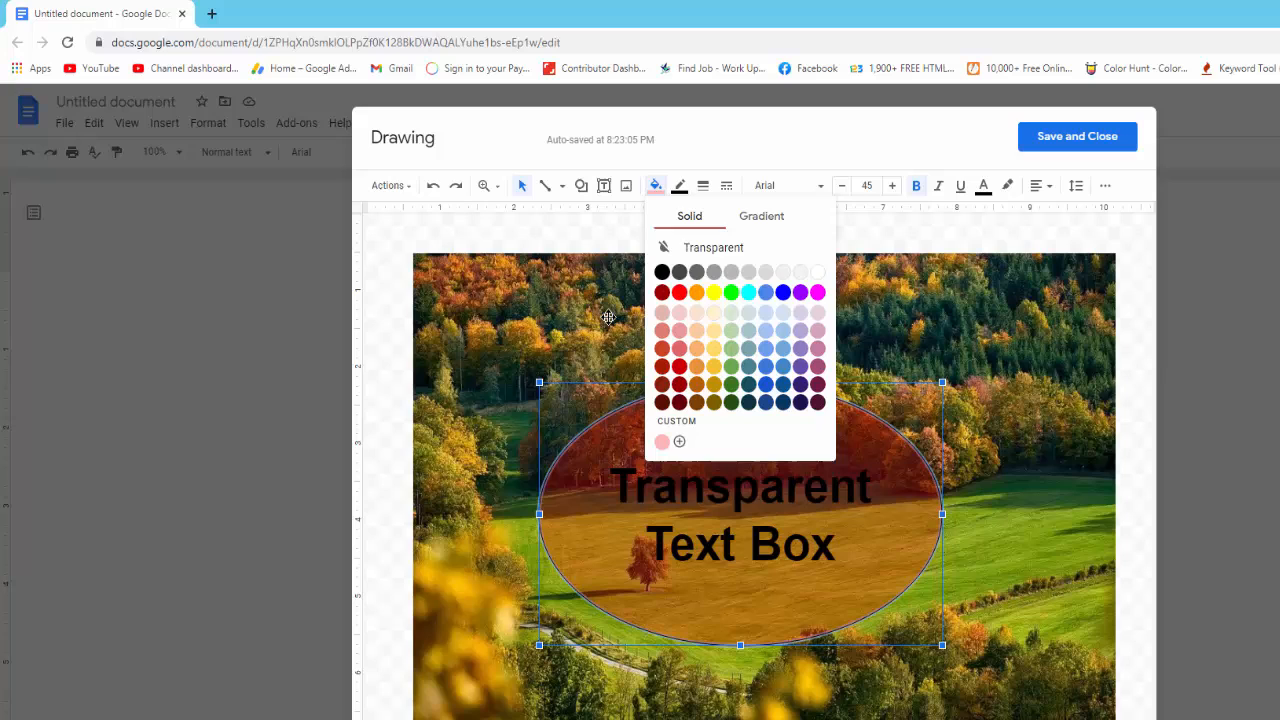
left_click(817, 291)
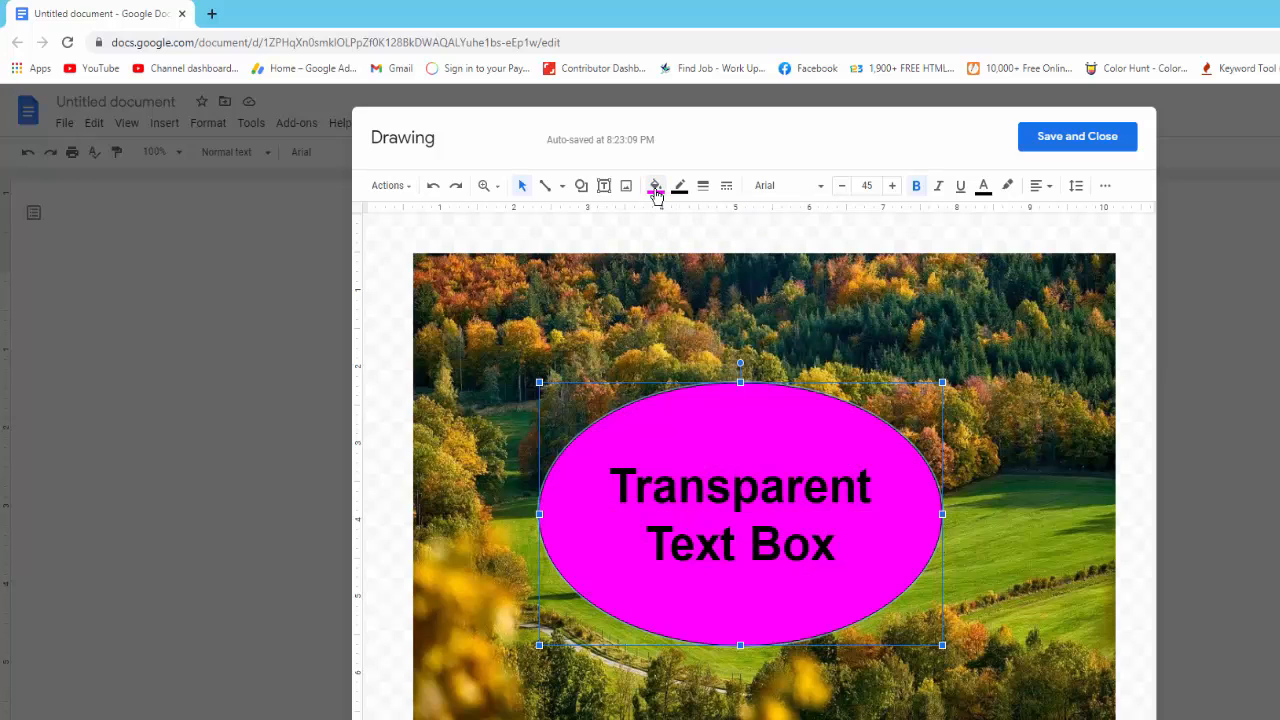
left_click(655, 185)
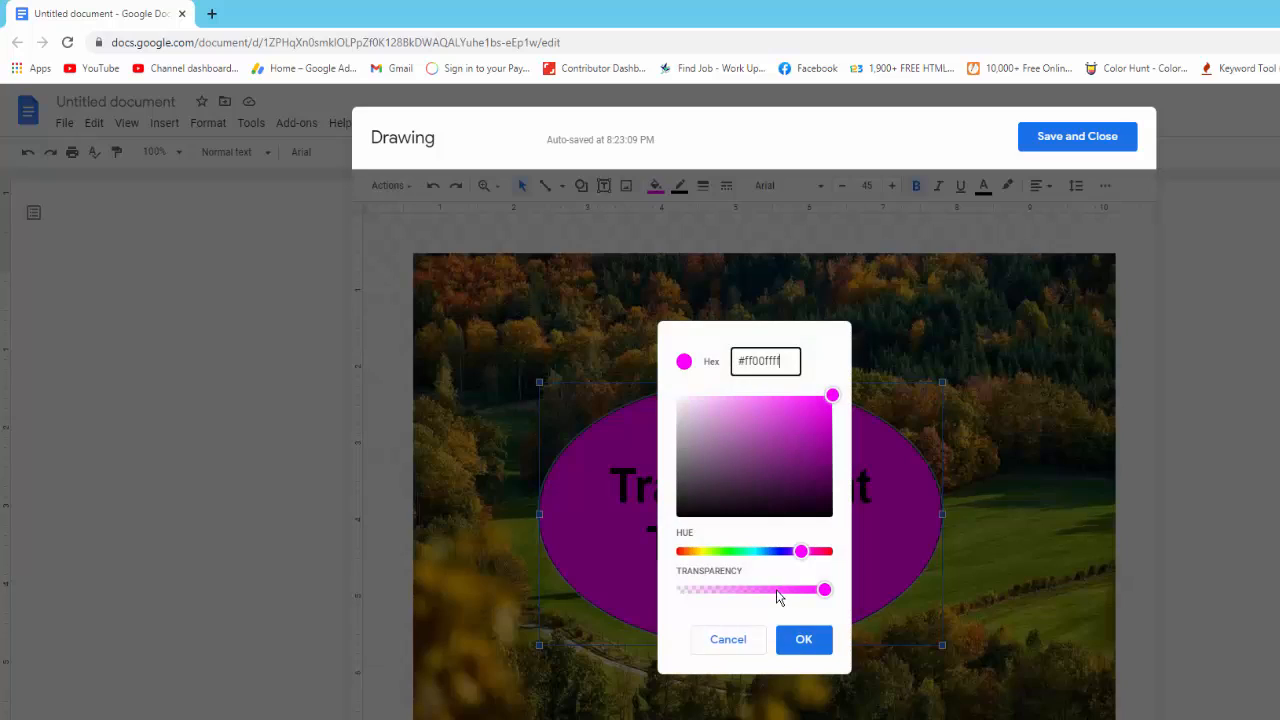
left_click_drag(824, 589, 785, 589)
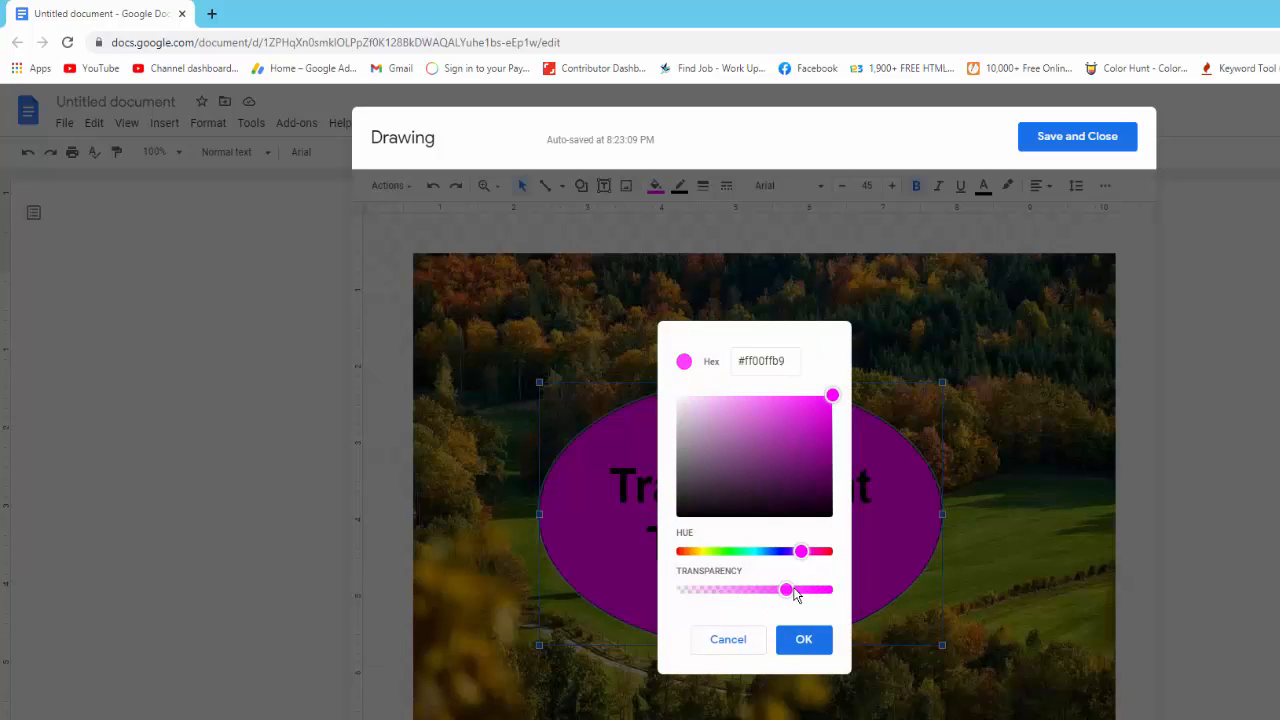
left_click_drag(785, 589, 728, 589)
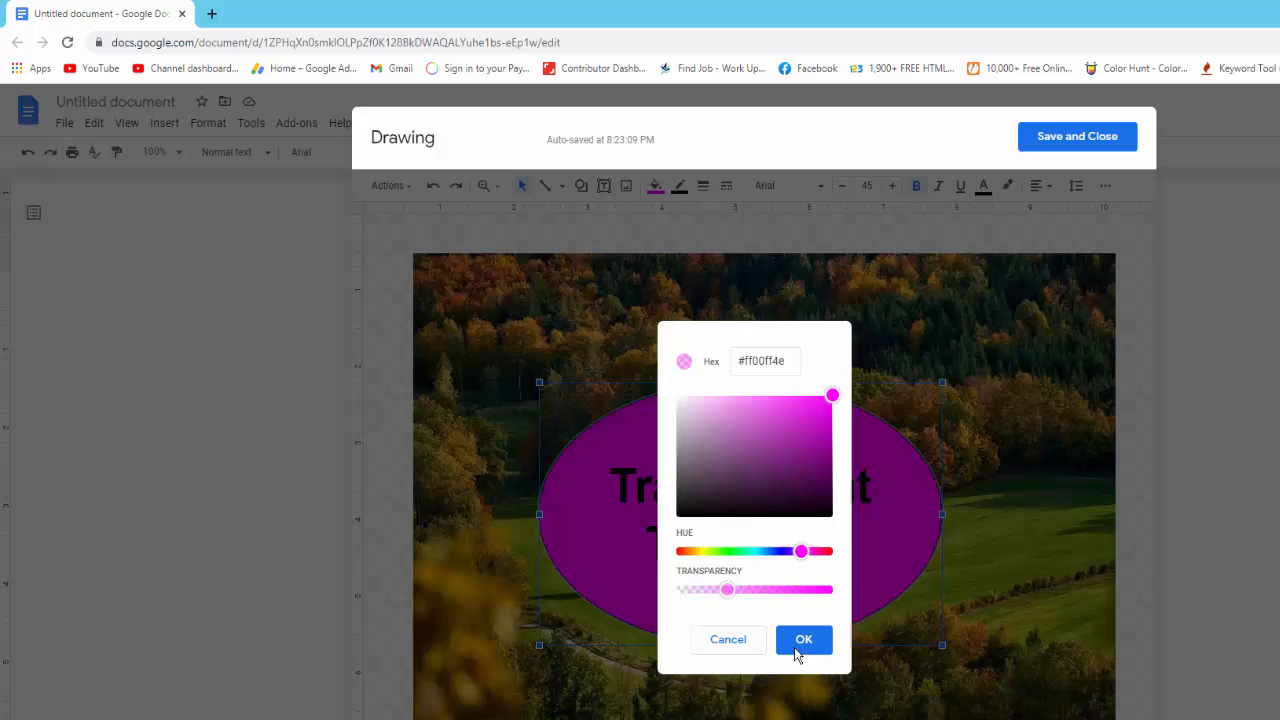
left_click(803, 639)
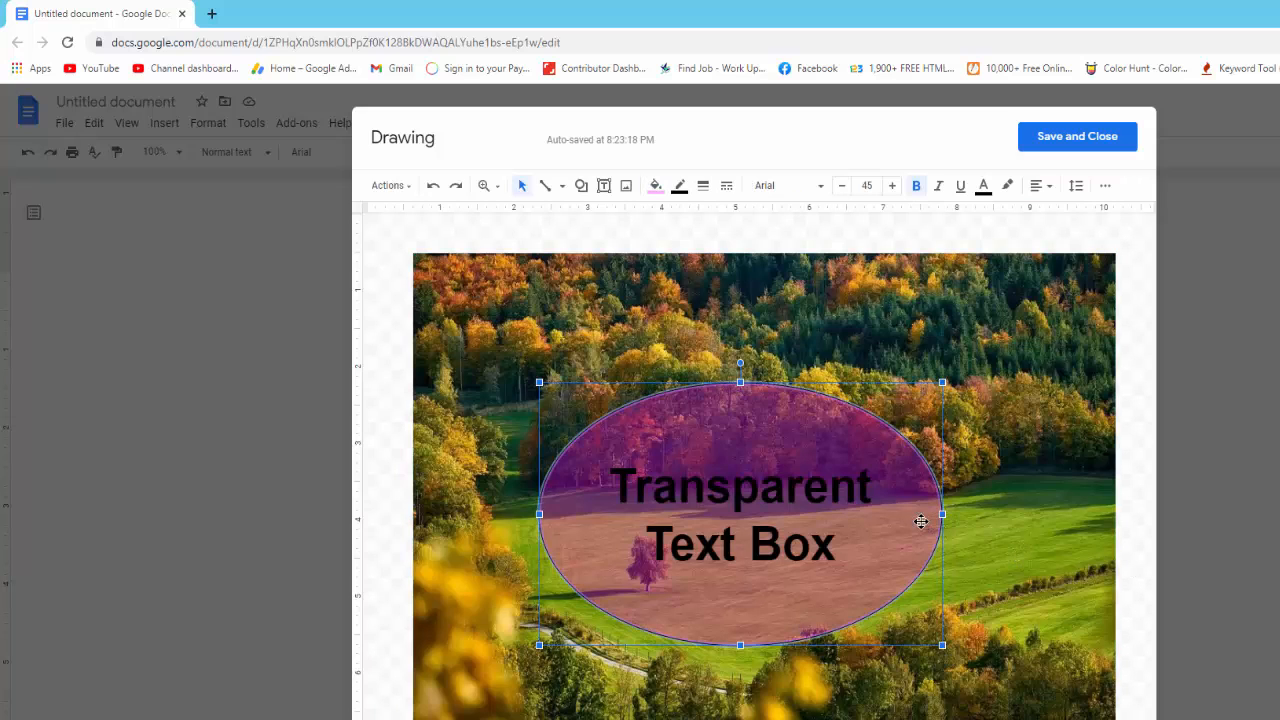
mouse_move(655, 185)
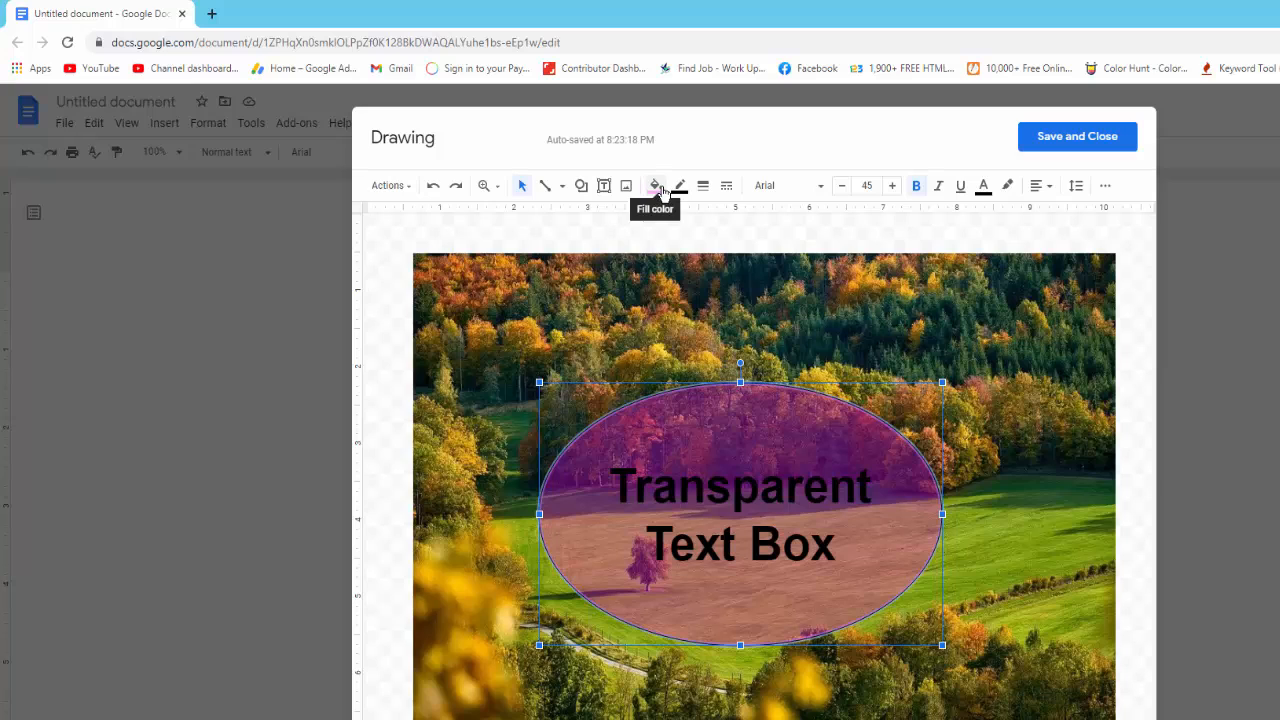
Step: Set the oval's border colour to white and make its border weight thicker
left_click(656, 185)
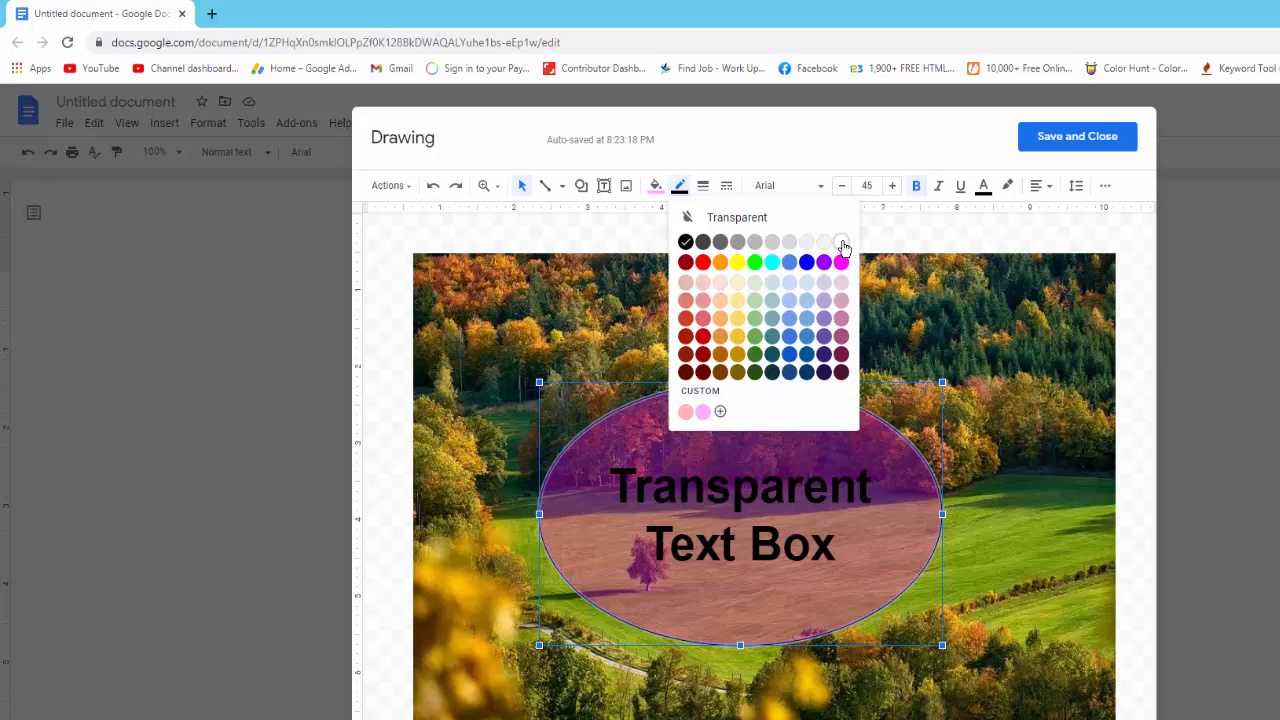
left_click(703, 185)
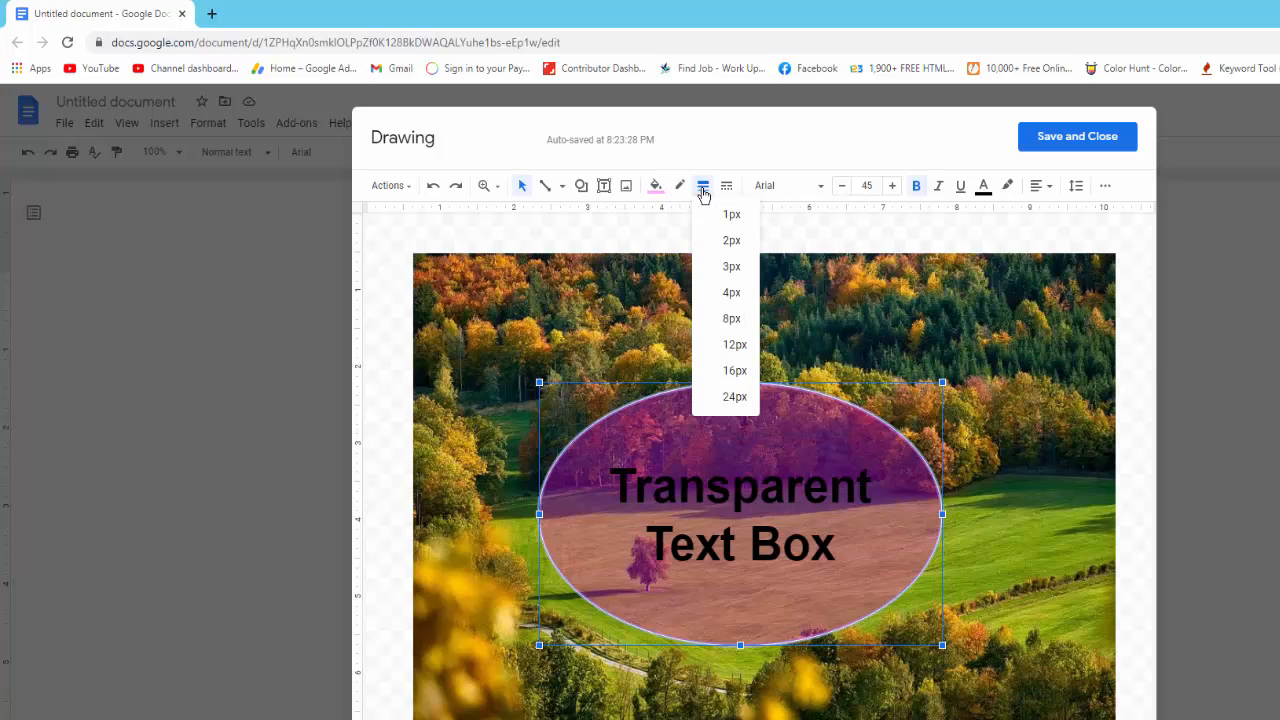
left_click(735, 396)
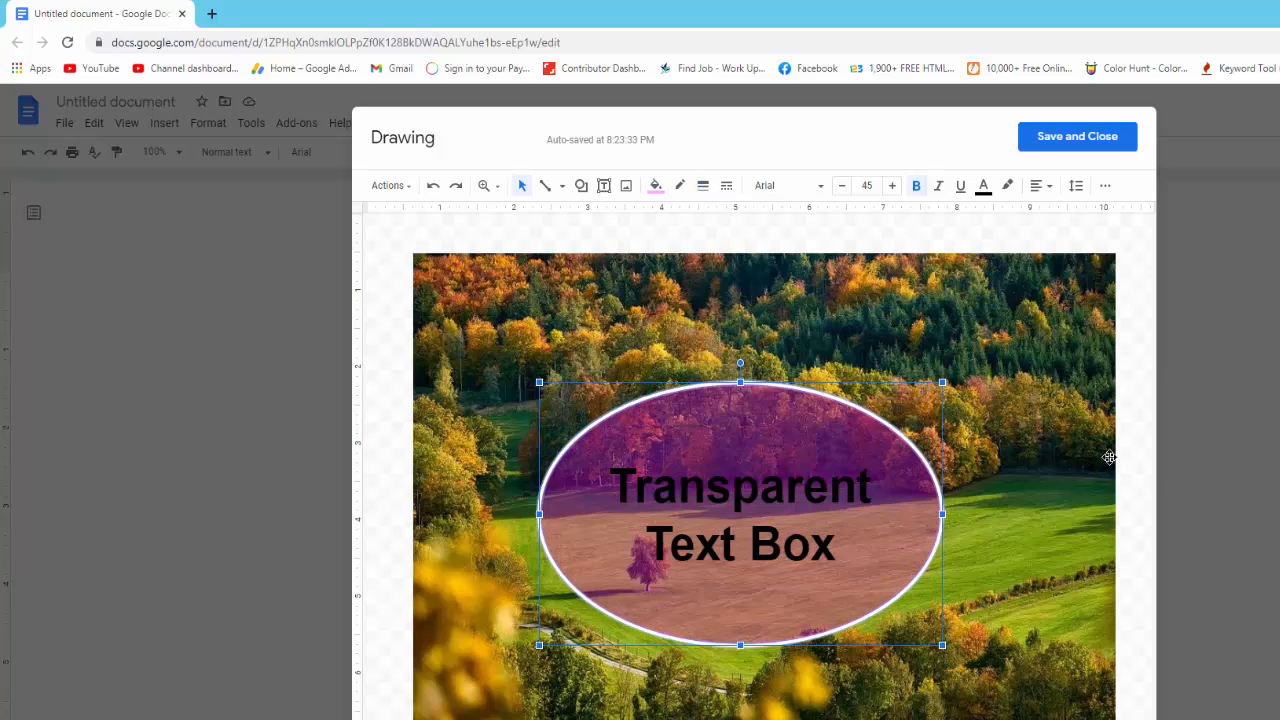
Step: Make the 'Transparent Text Box' text inside the oval white
left_click(1087, 461)
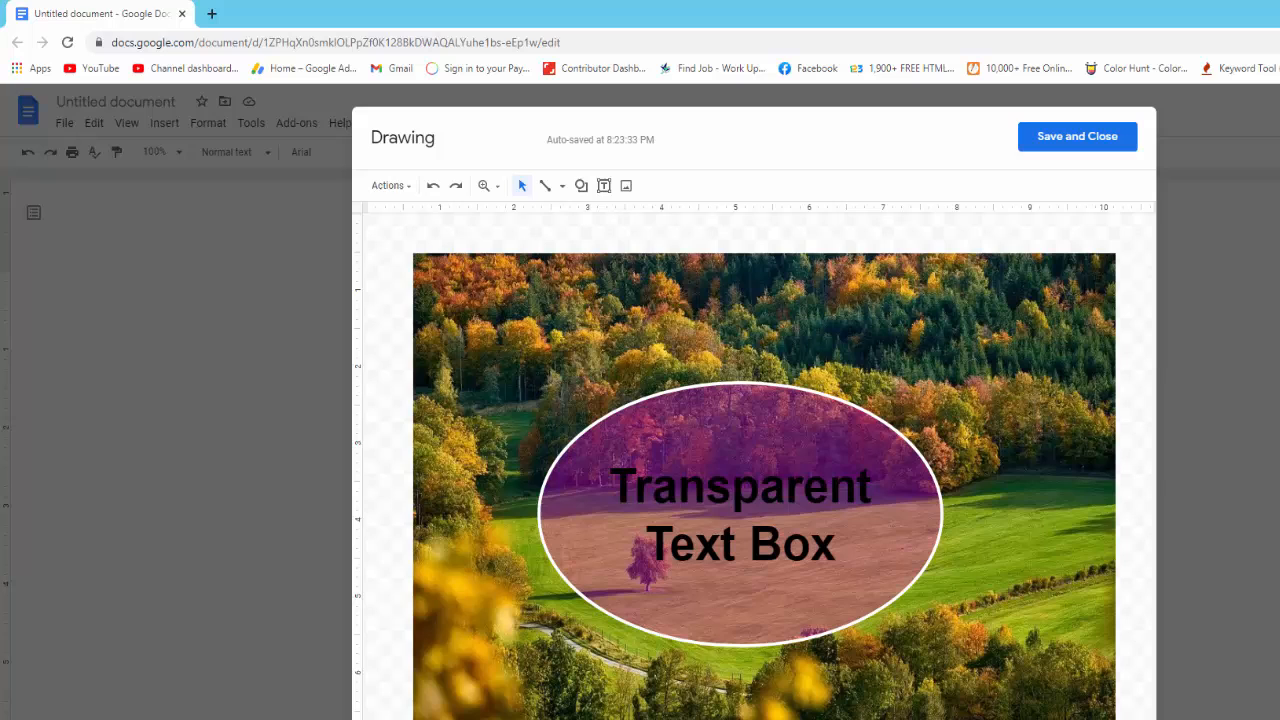
left_click(983, 185)
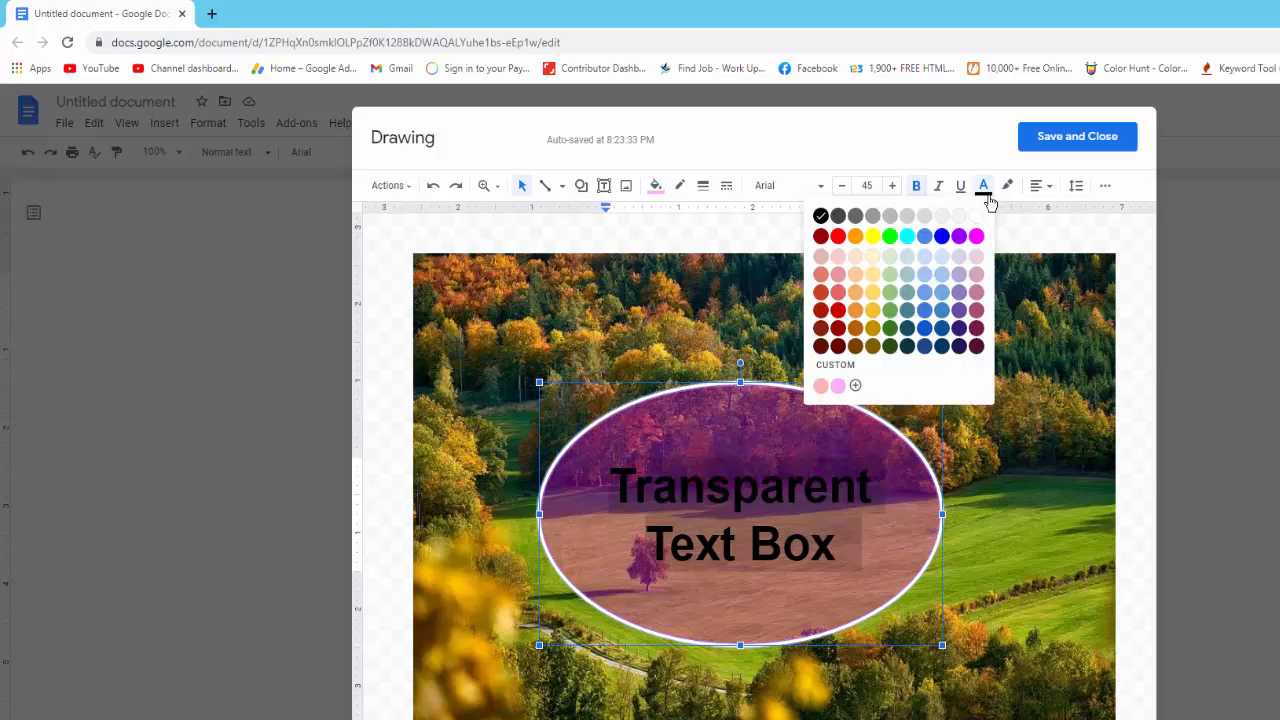
left_click(976, 215)
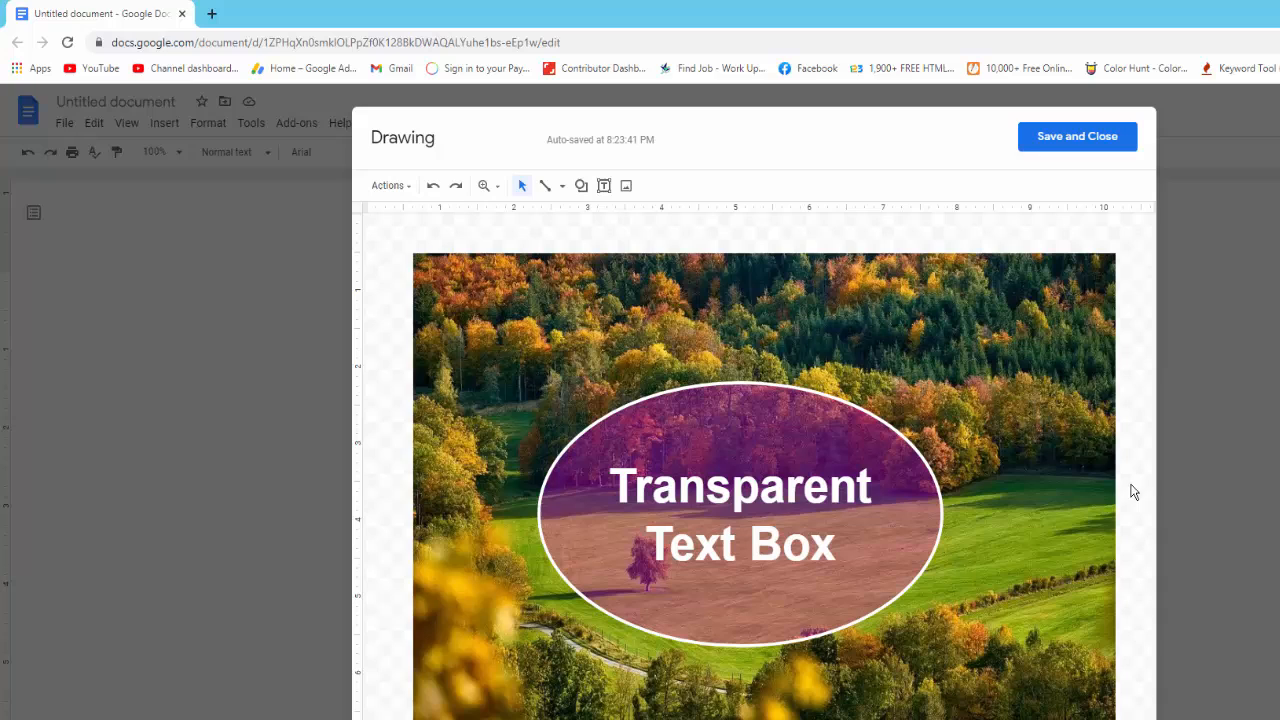
mouse_move(1085, 203)
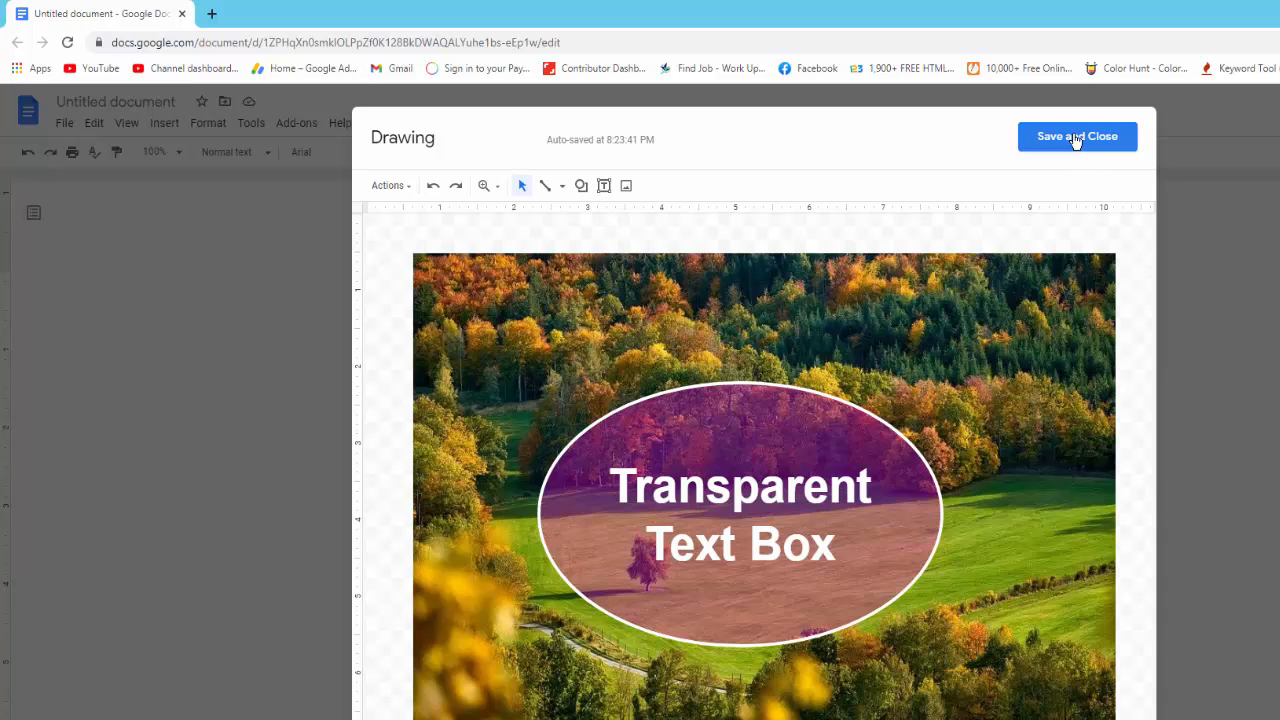
Step: Use Save and Close to place the photo-and-oval drawing on the page
left_click(1077, 136)
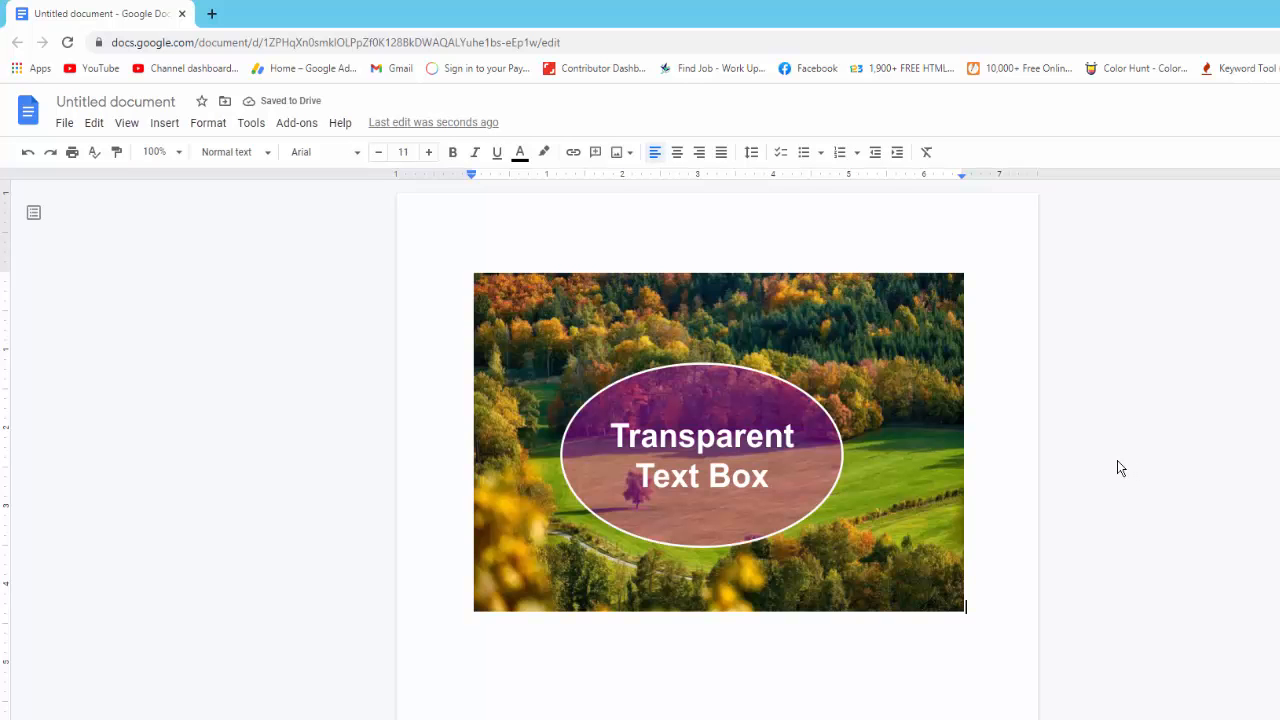